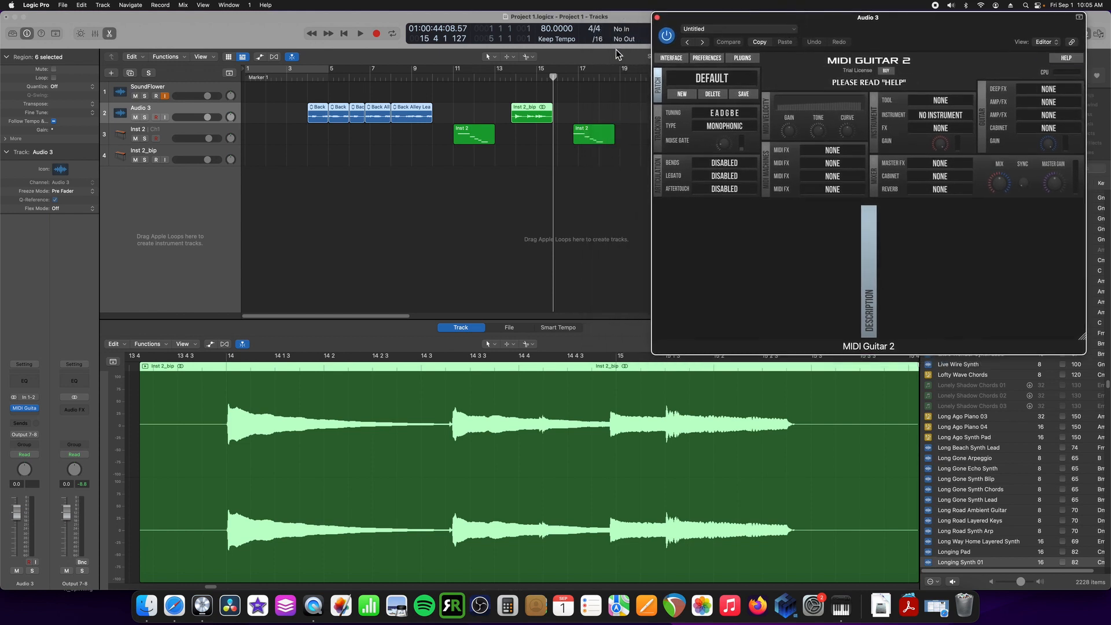
mouse_move(720, 108)
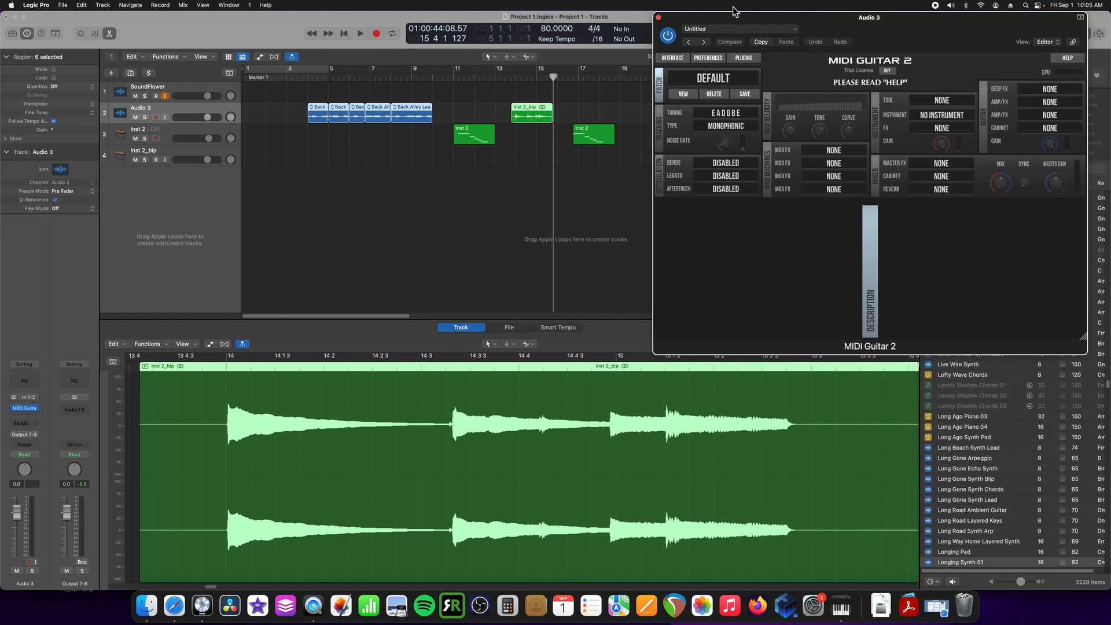
mouse_move(708, 26)
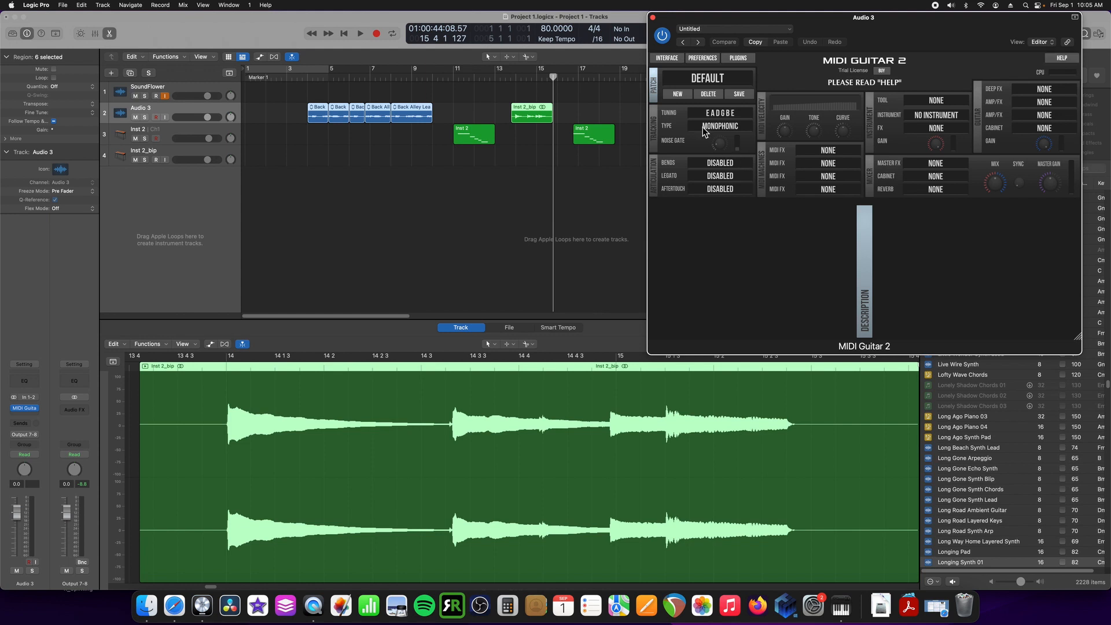
mouse_move(726, 130)
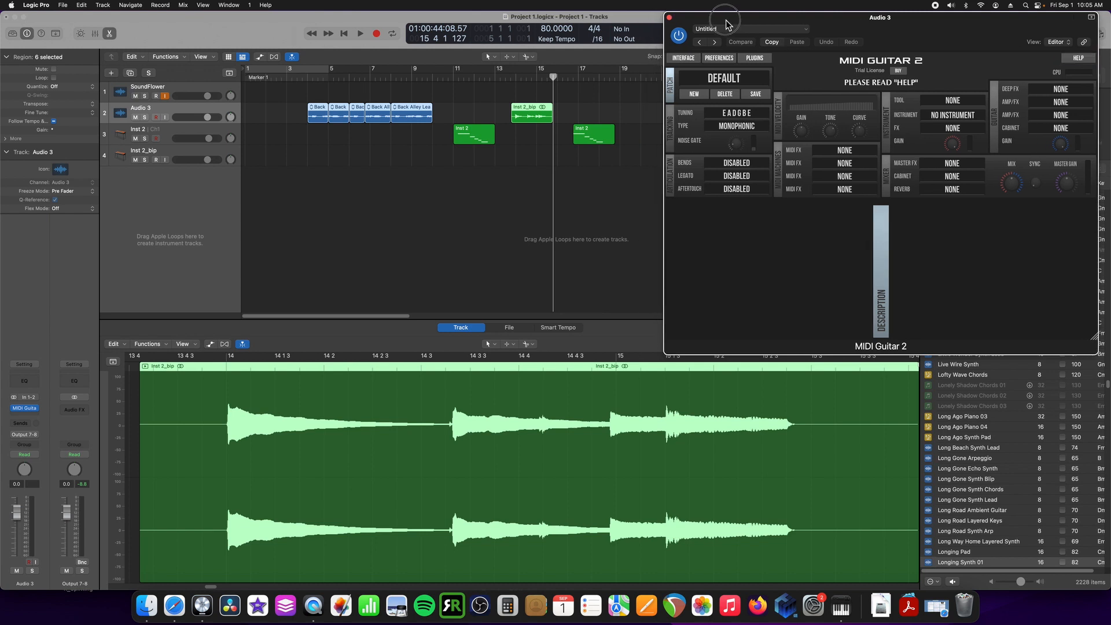
mouse_move(736, 116)
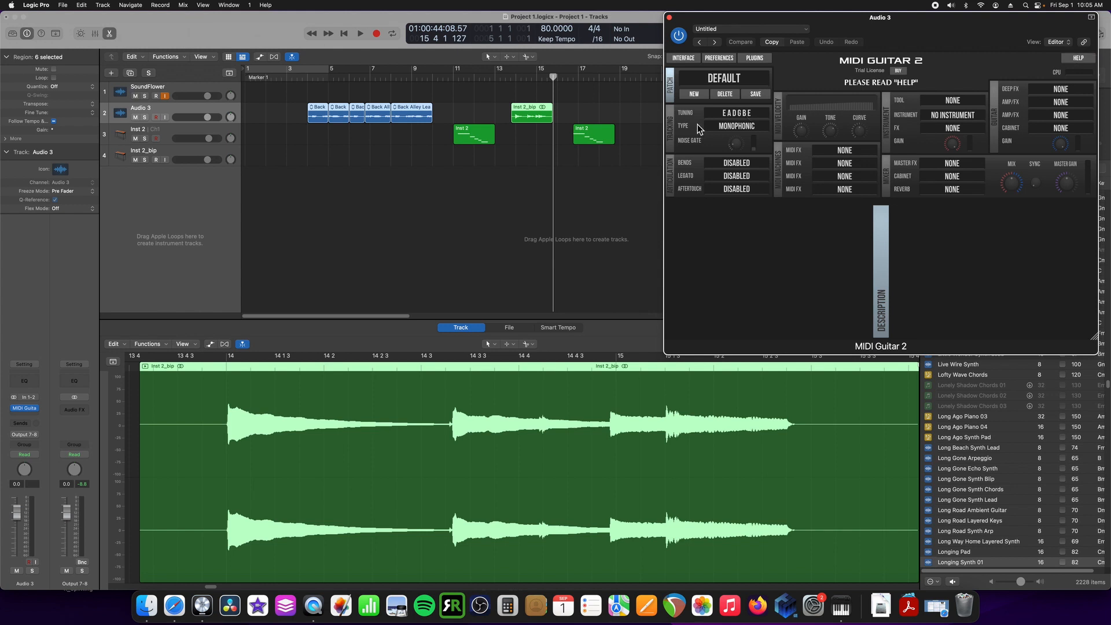
mouse_move(648, 126)
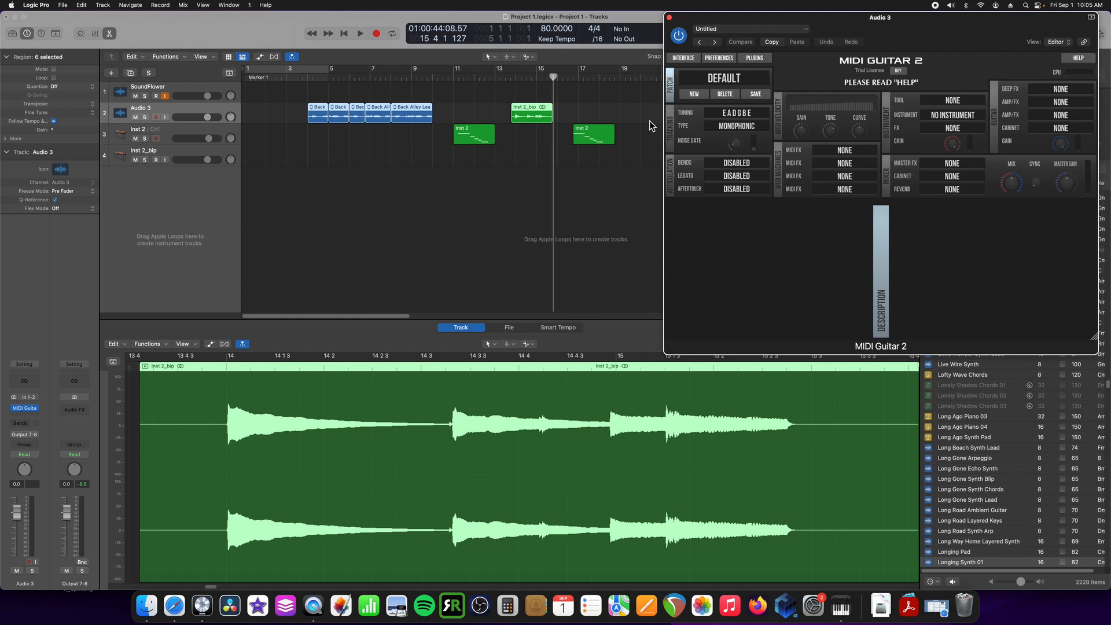
mouse_move(498, 86)
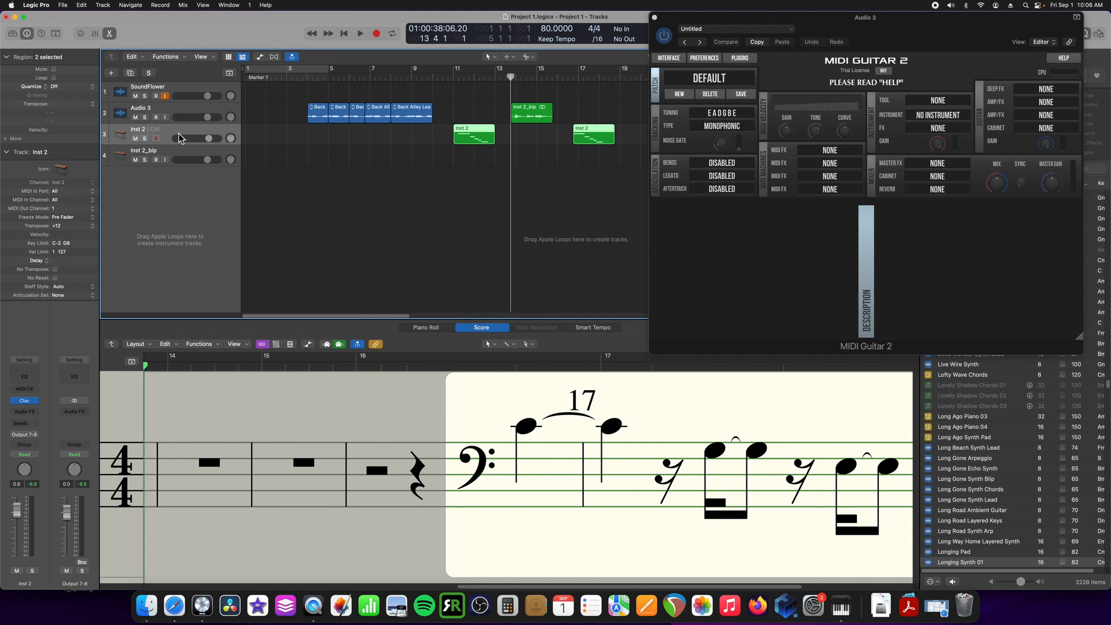
mouse_move(468, 107)
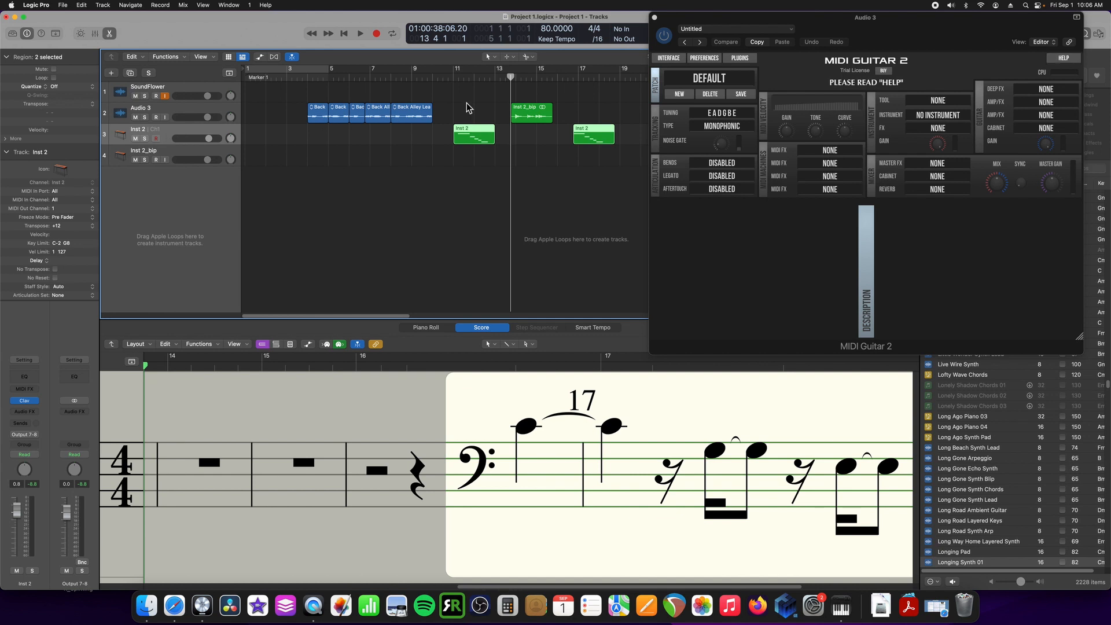
mouse_move(898, 69)
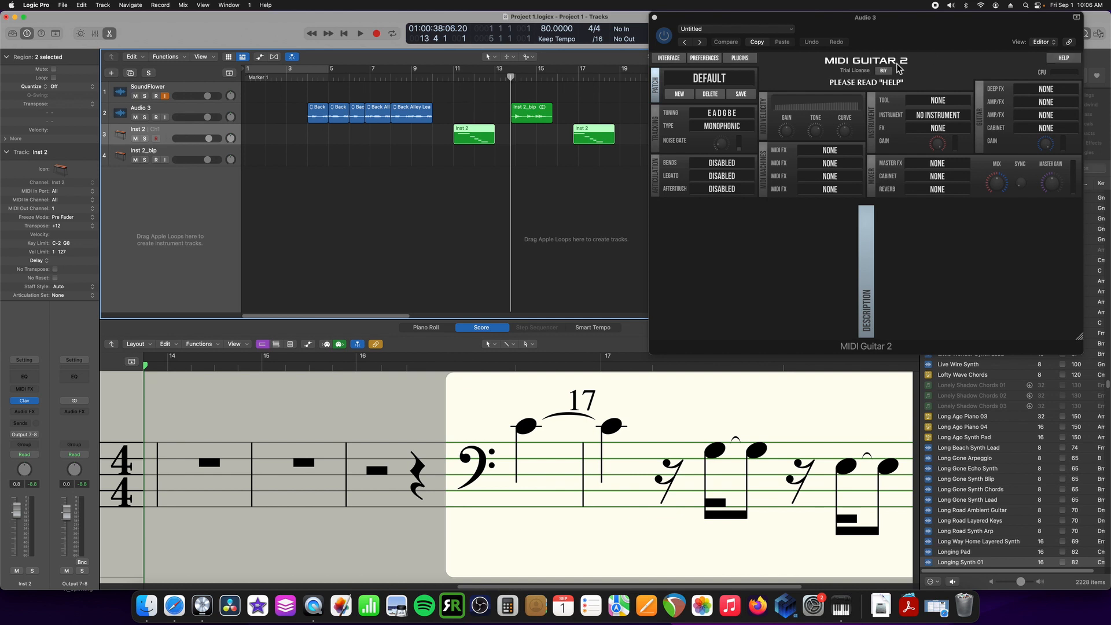
mouse_move(930, 88)
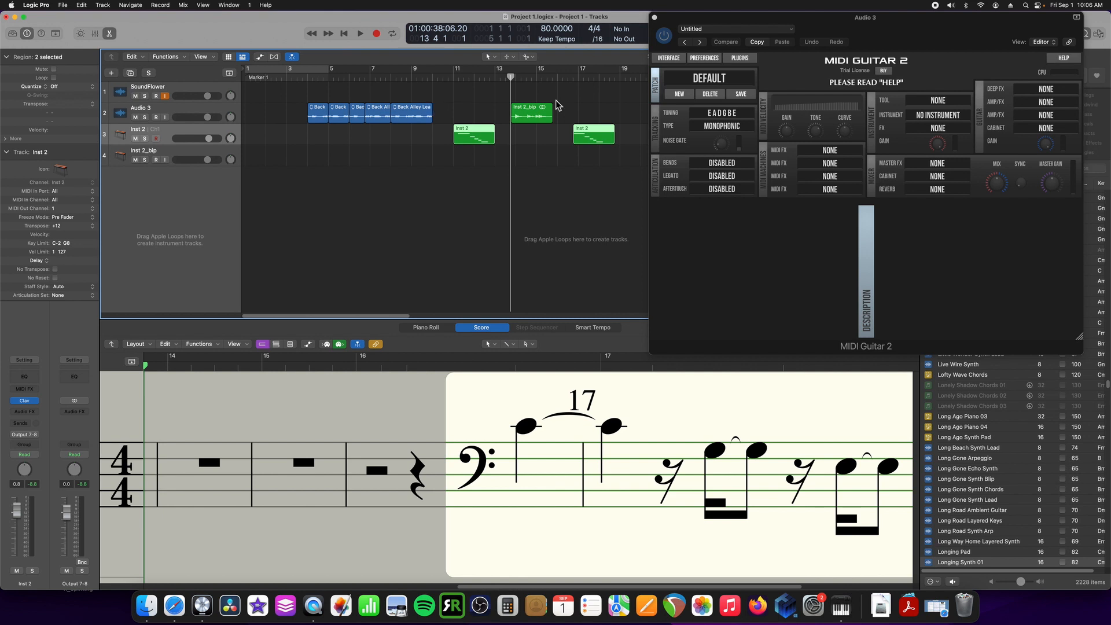
mouse_move(545, 111)
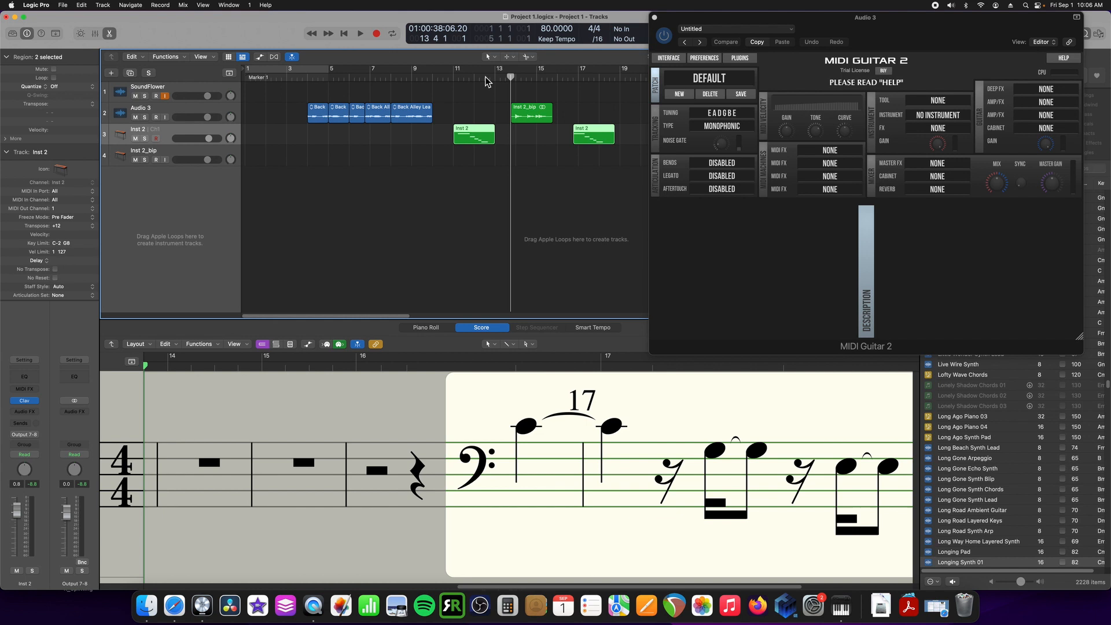
mouse_move(528, 119)
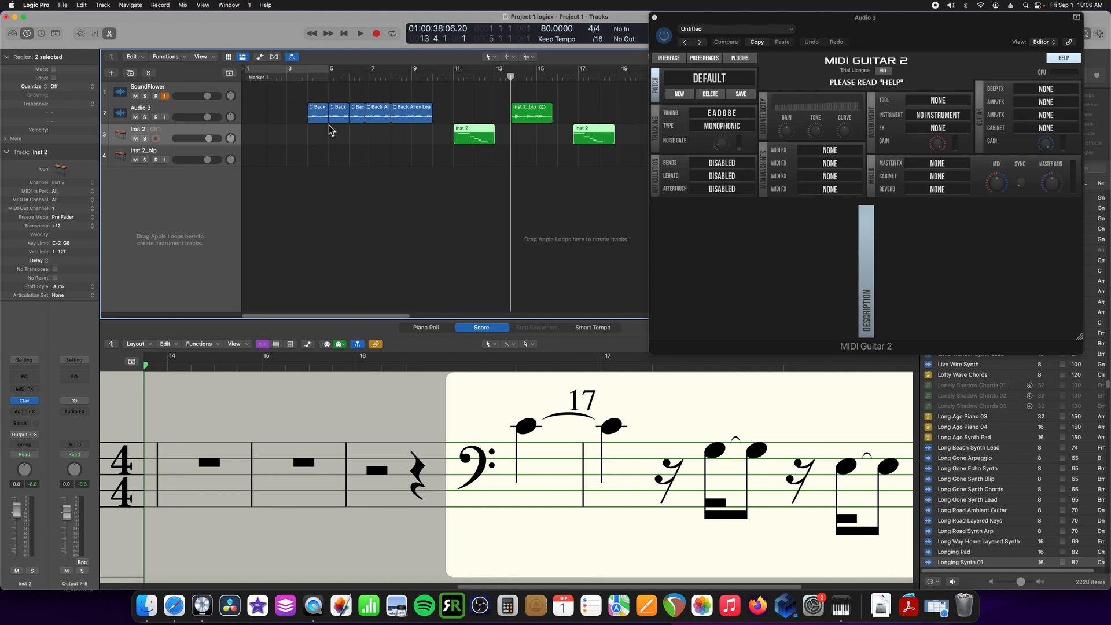
mouse_move(521, 340)
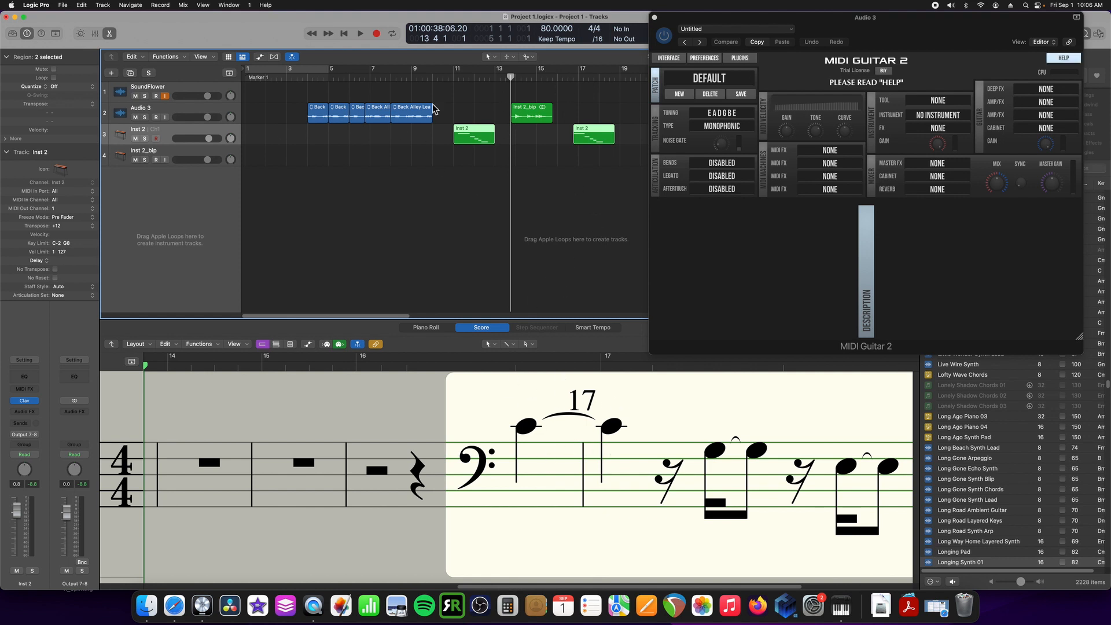
click(359, 34)
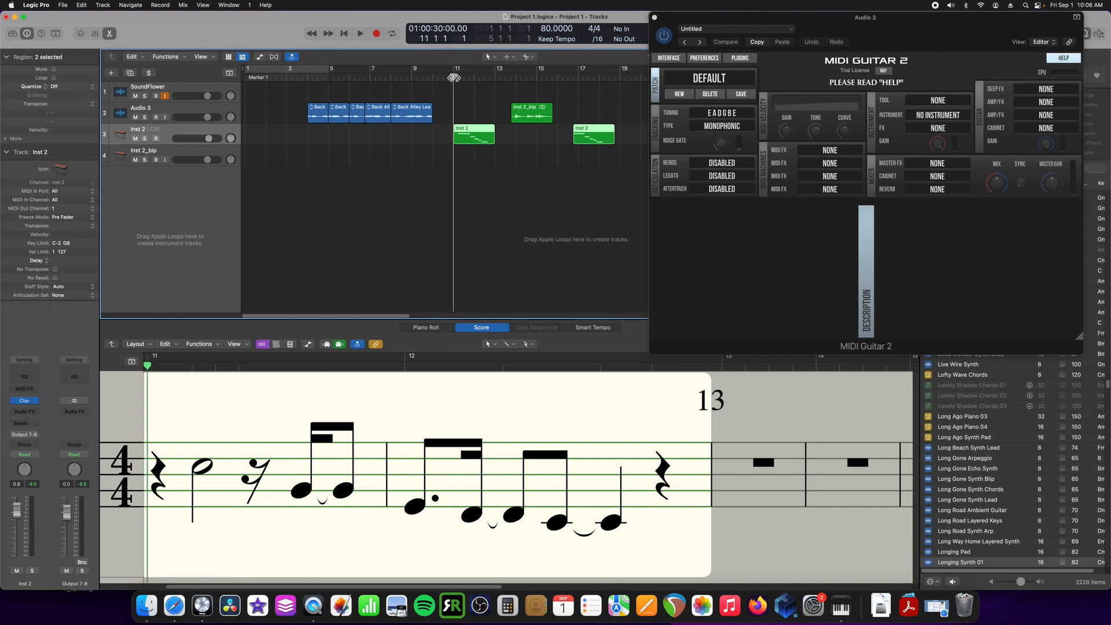
click(359, 34)
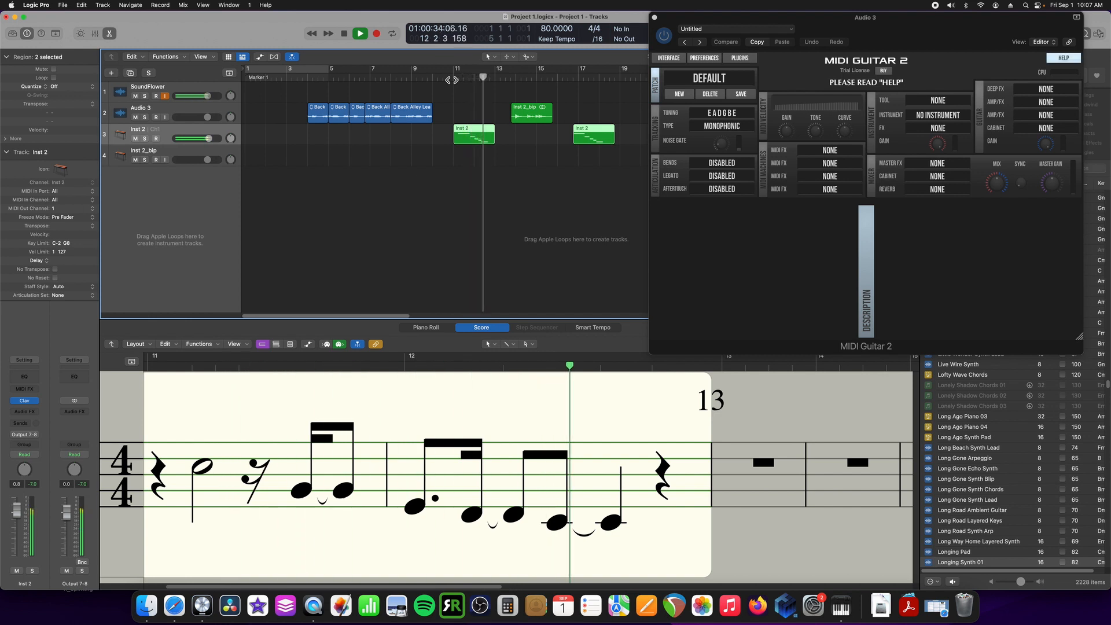
click(360, 34)
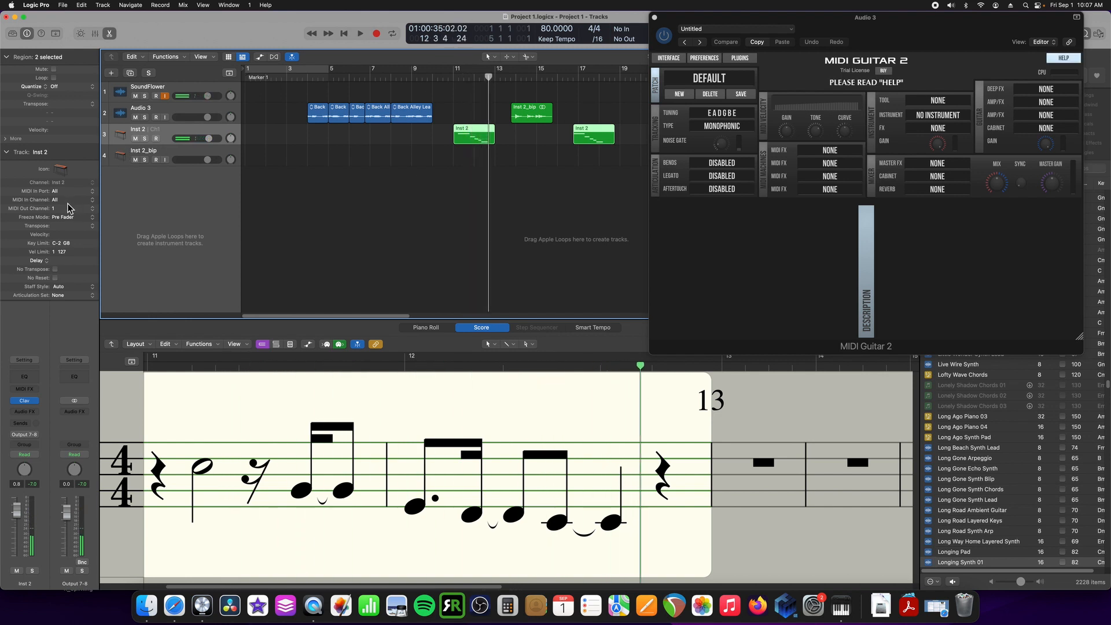
click(71, 208)
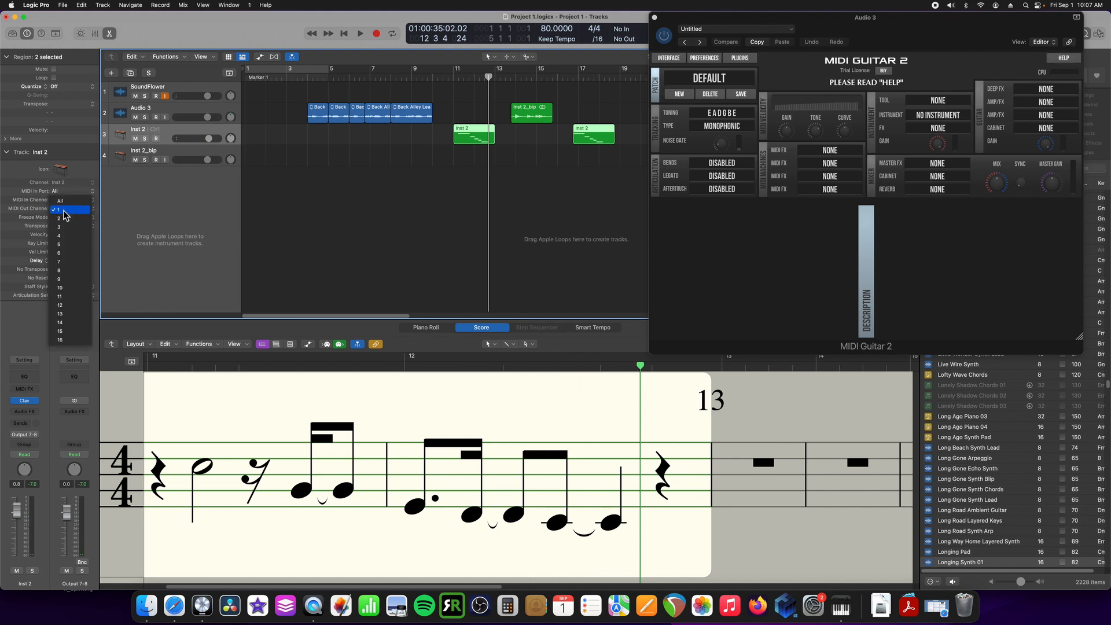
click(60, 209)
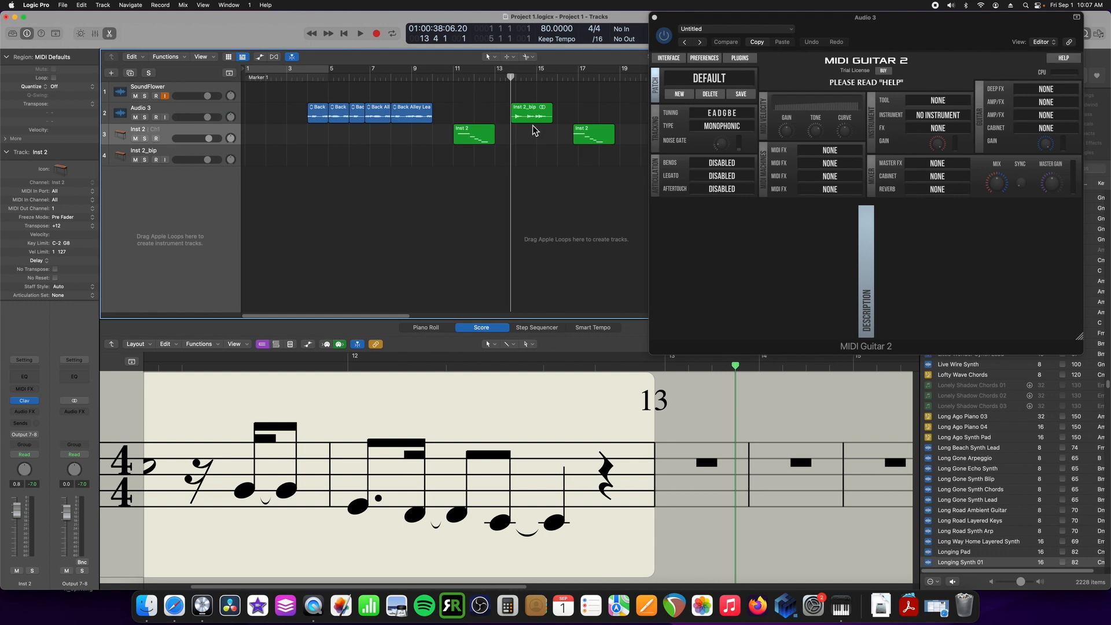
Step: Record a guitar take onto Inst 2 starting near bar 13, then stop recording
click(360, 33)
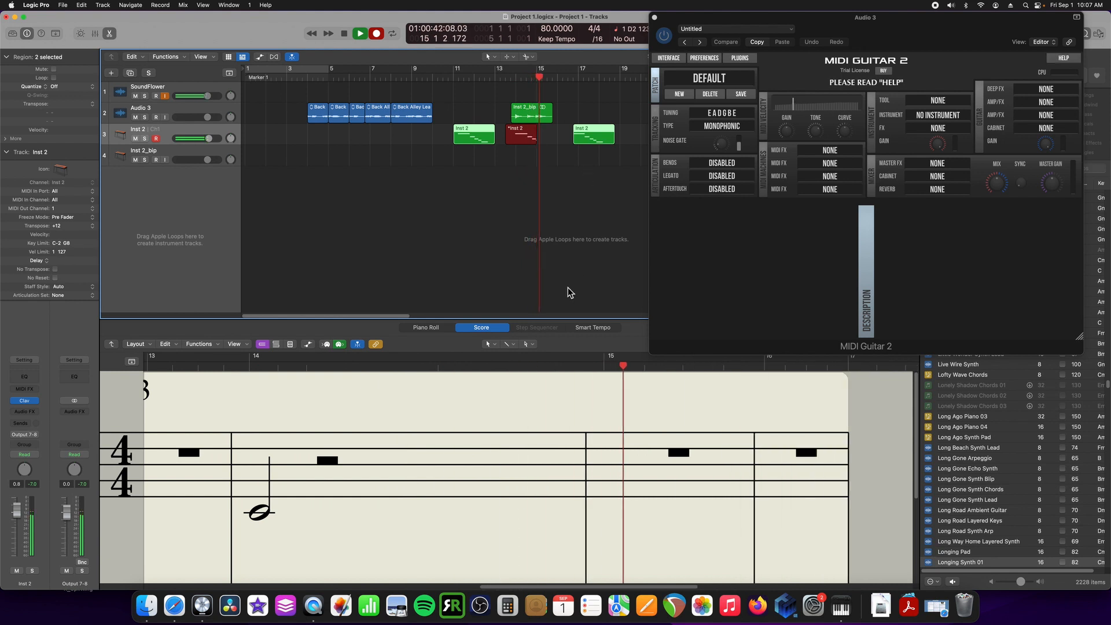
click(360, 34)
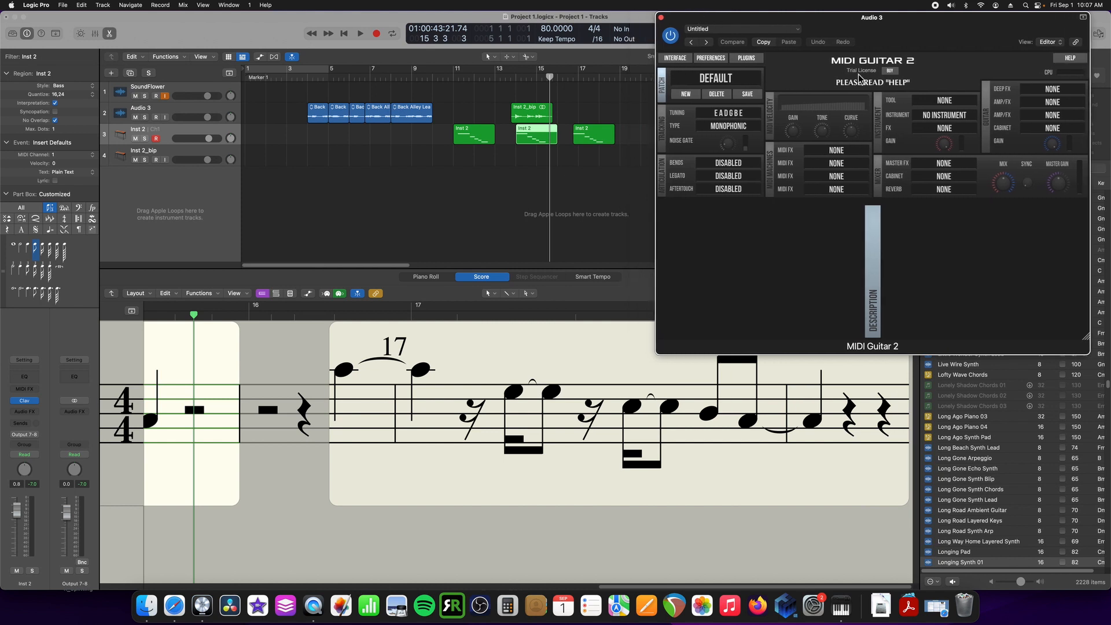
mouse_move(839, 38)
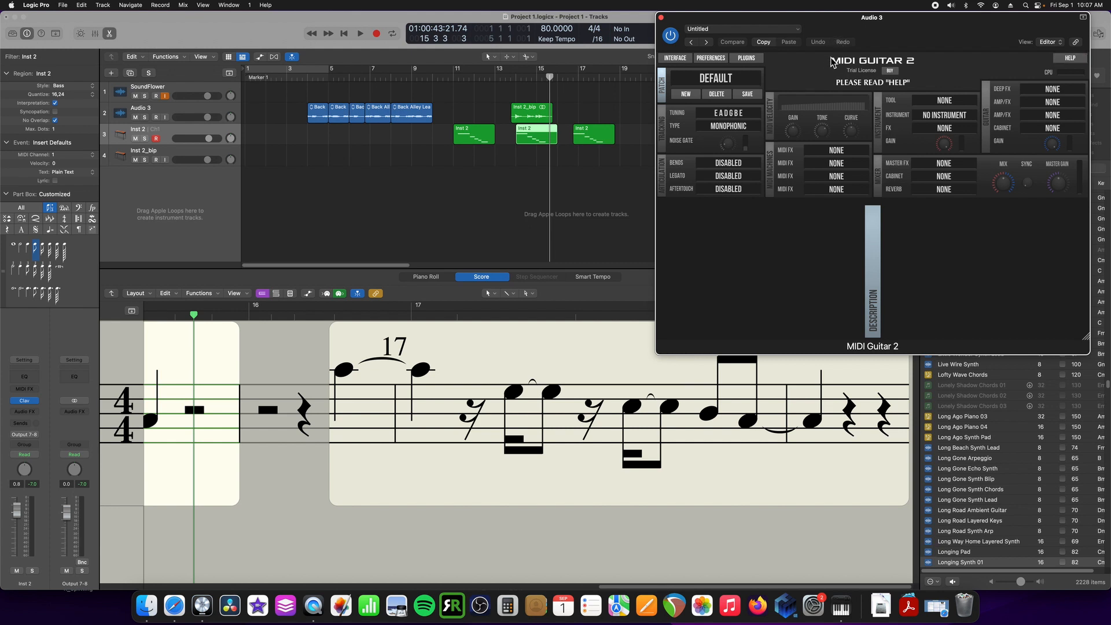
mouse_move(877, 82)
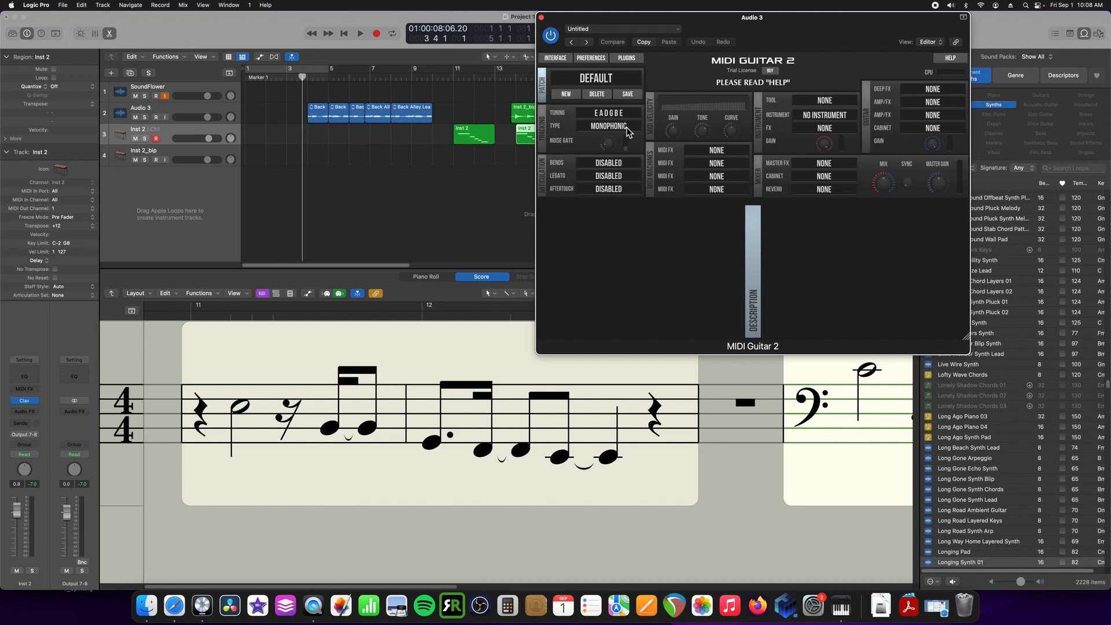
Step: Switch MIDI Guitar 2 pitch tracking from monophonic to polyphonic
click(608, 126)
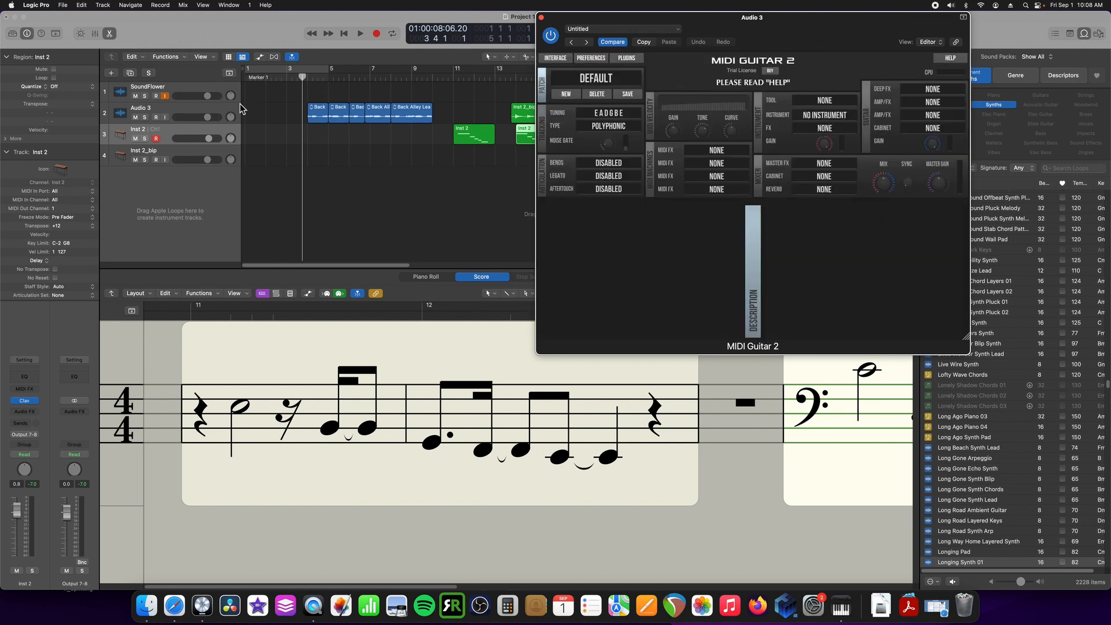
click(461, 277)
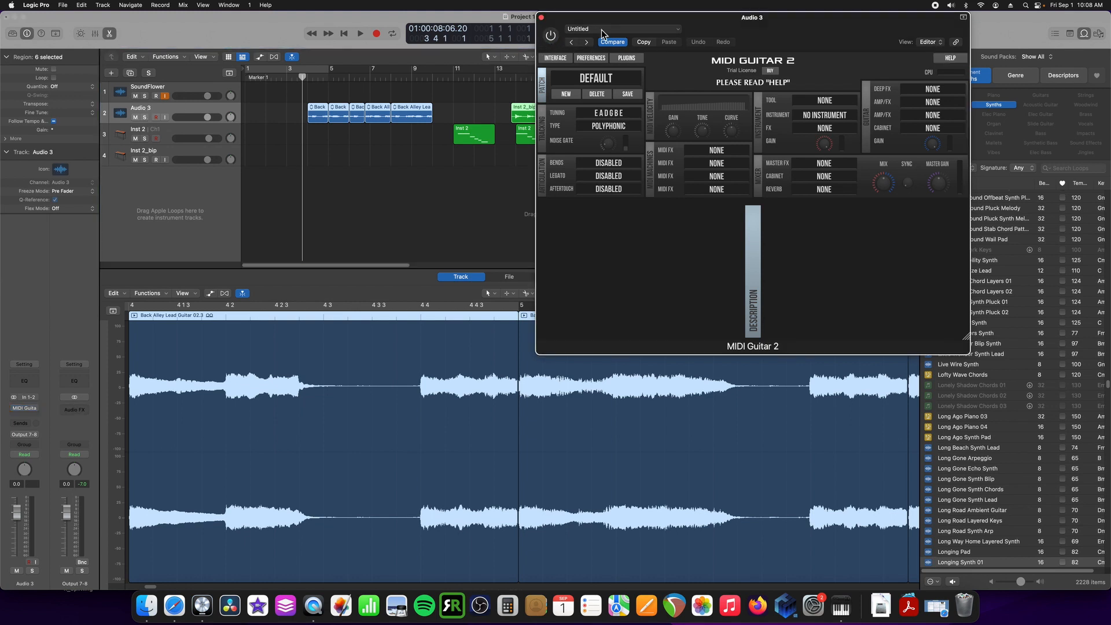
Step: Test the guitar input, arm Inst 2, and start recording the converted notes
click(359, 34)
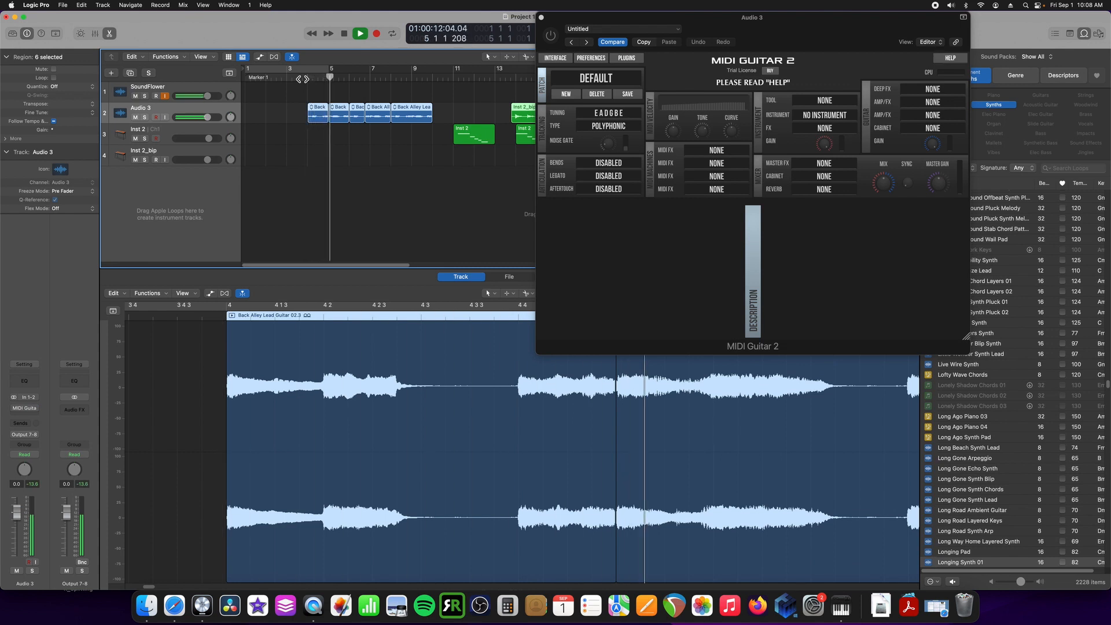
click(360, 34)
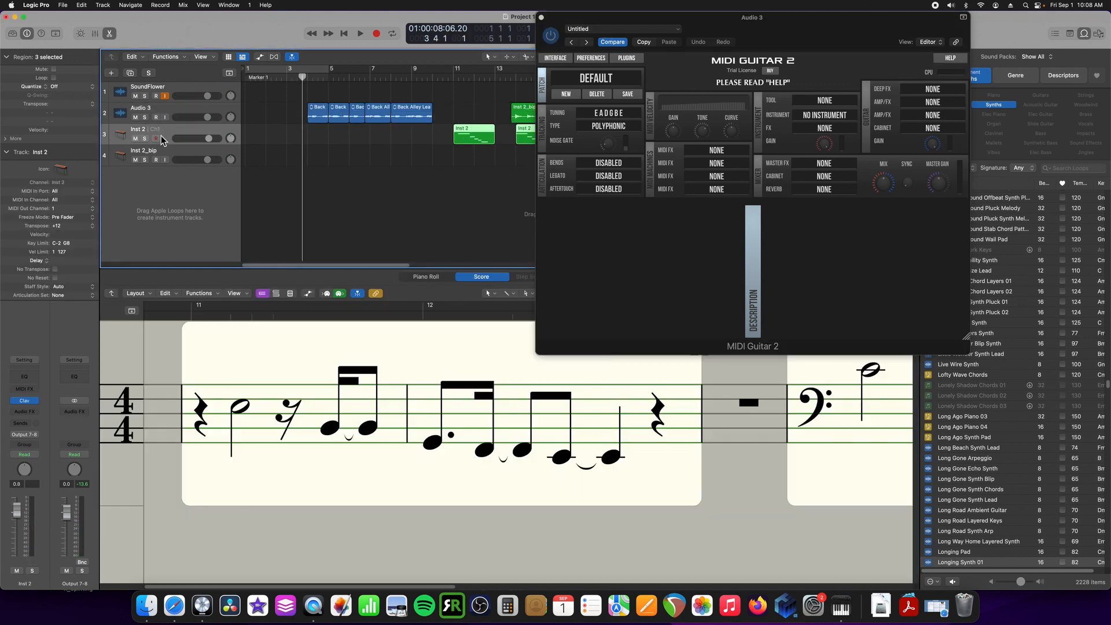
click(155, 139)
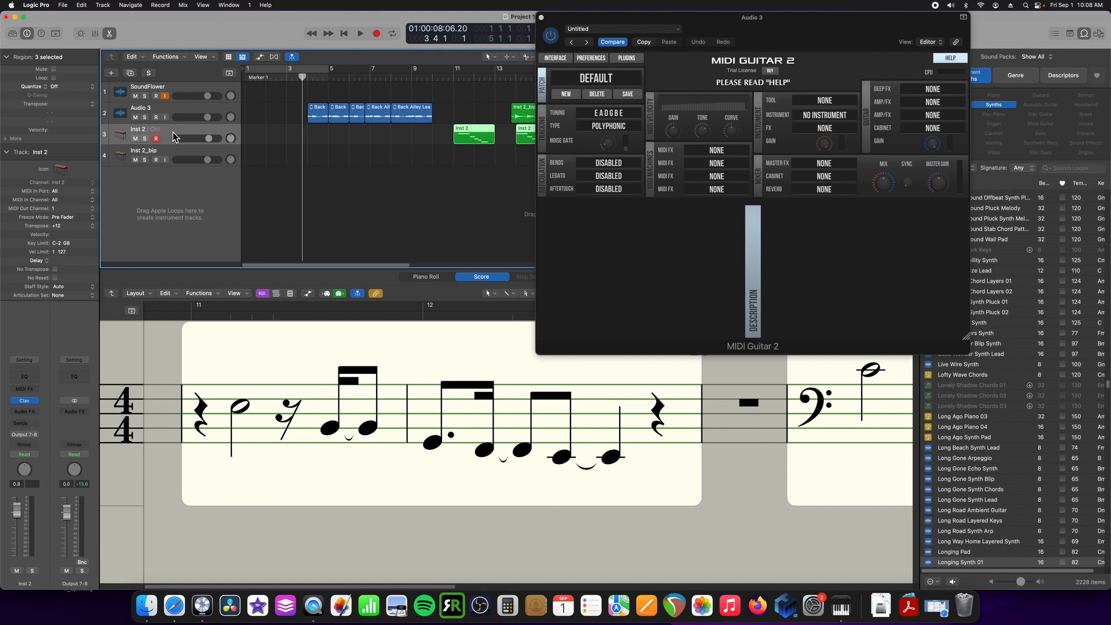
click(360, 34)
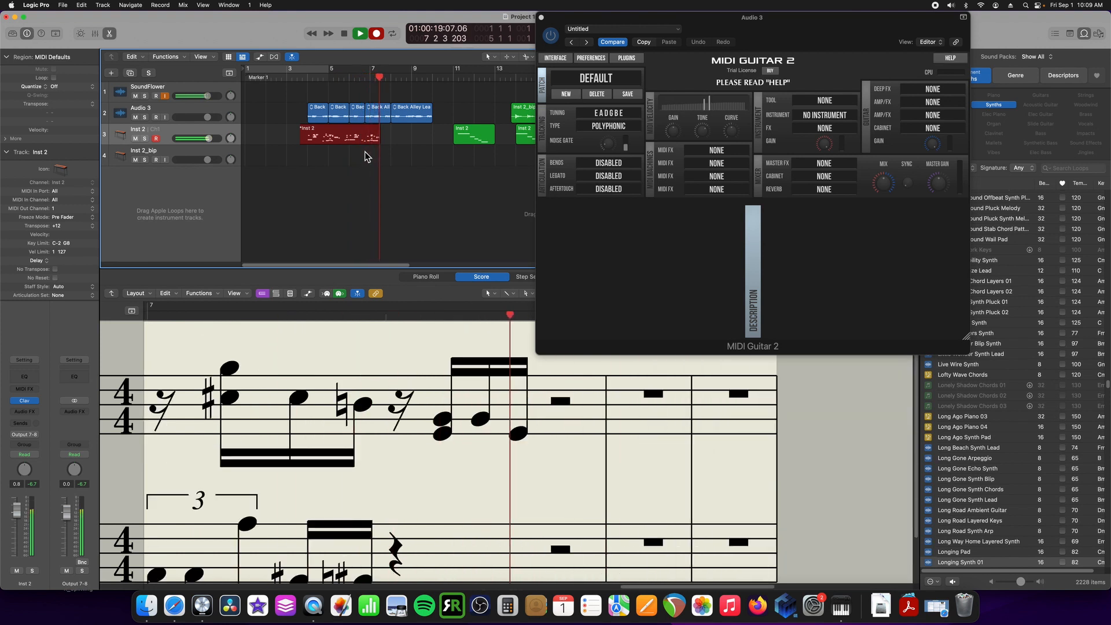
Step: Stop the take so the Inst 2 region spans bars 3–7 in the score
click(358, 34)
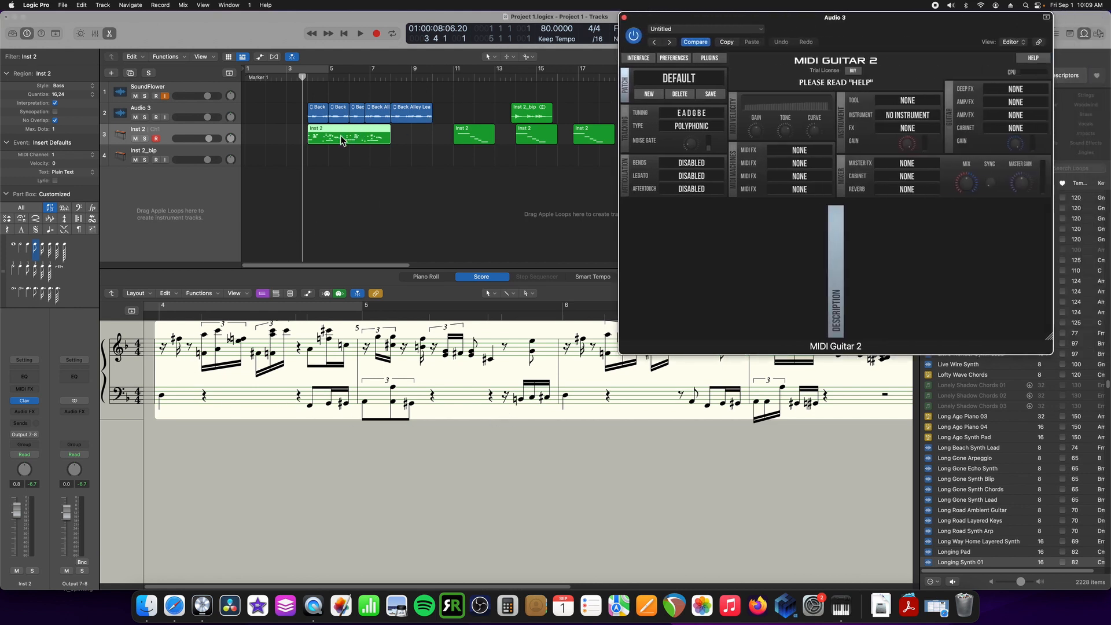
mouse_move(618, 5)
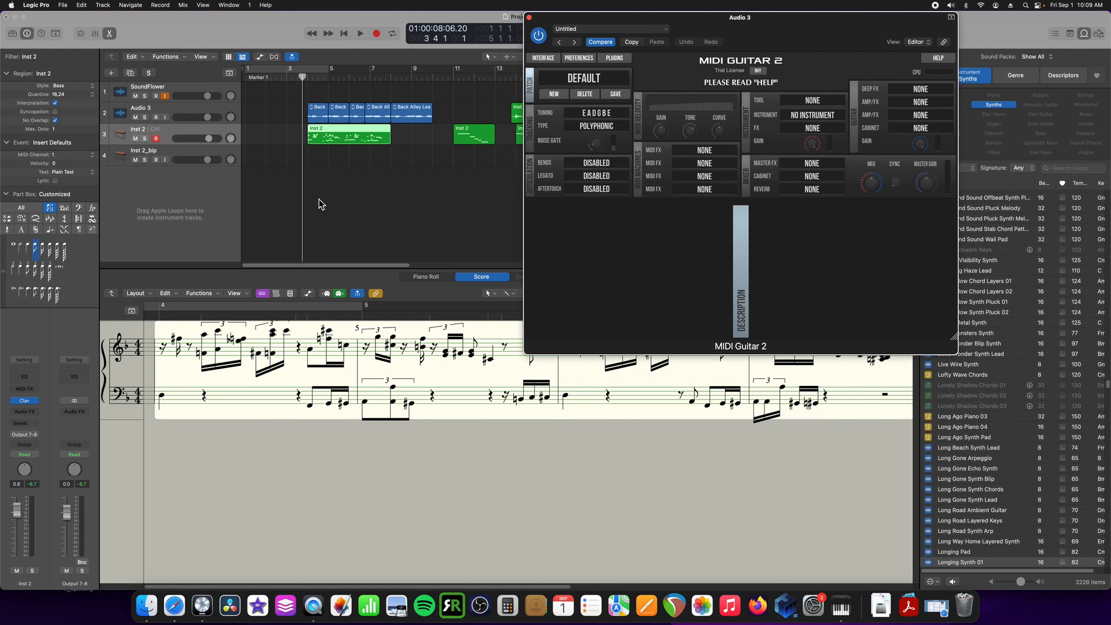
mouse_move(554, 367)
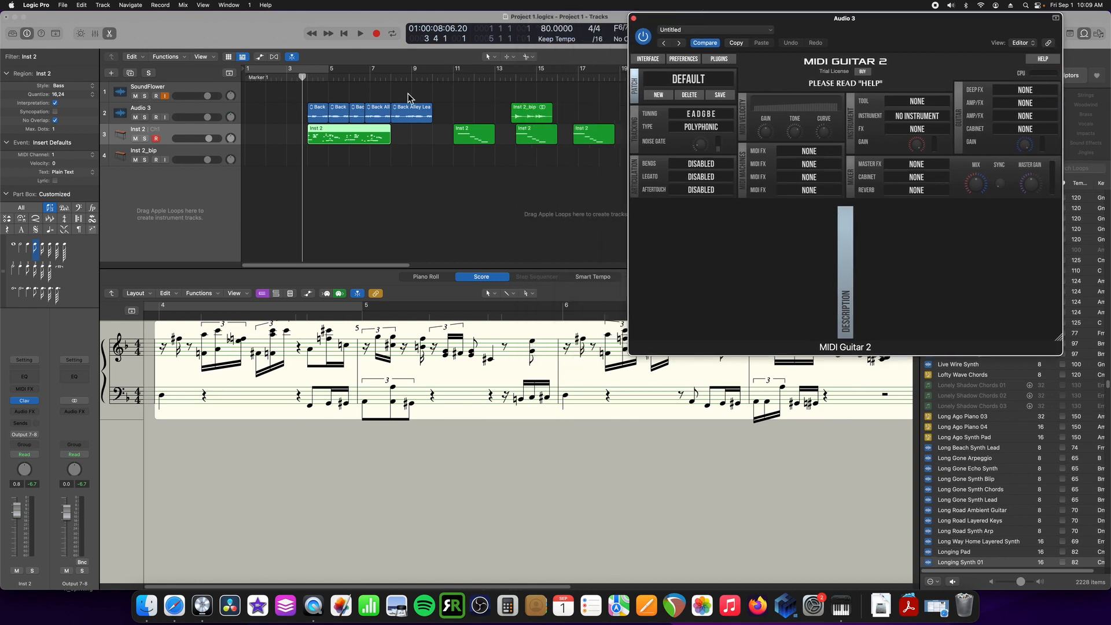
mouse_move(405, 274)
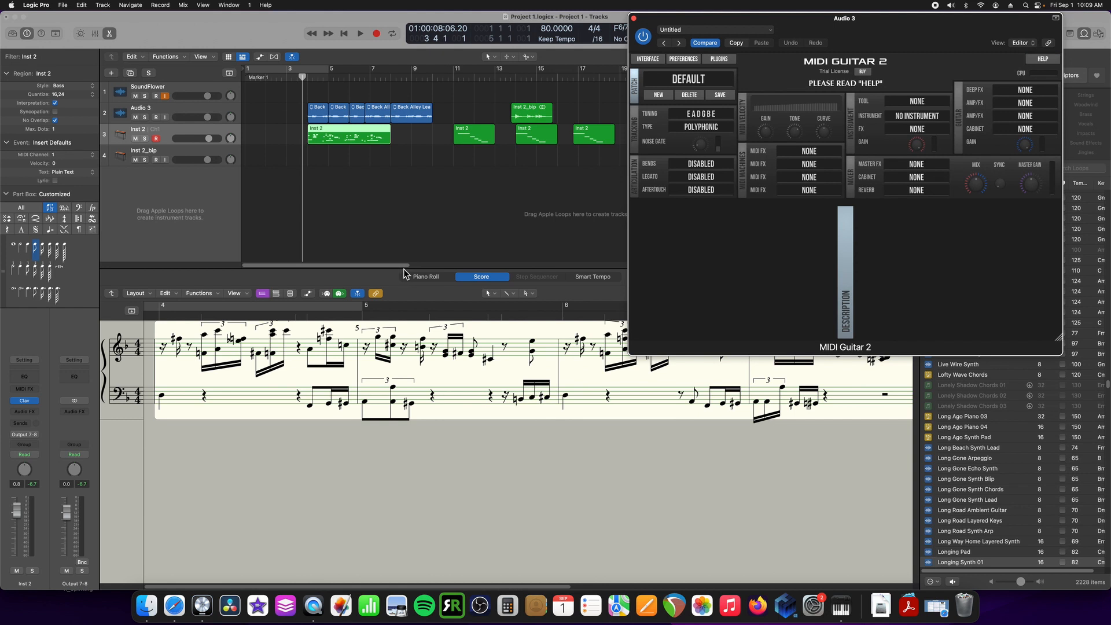
click(425, 277)
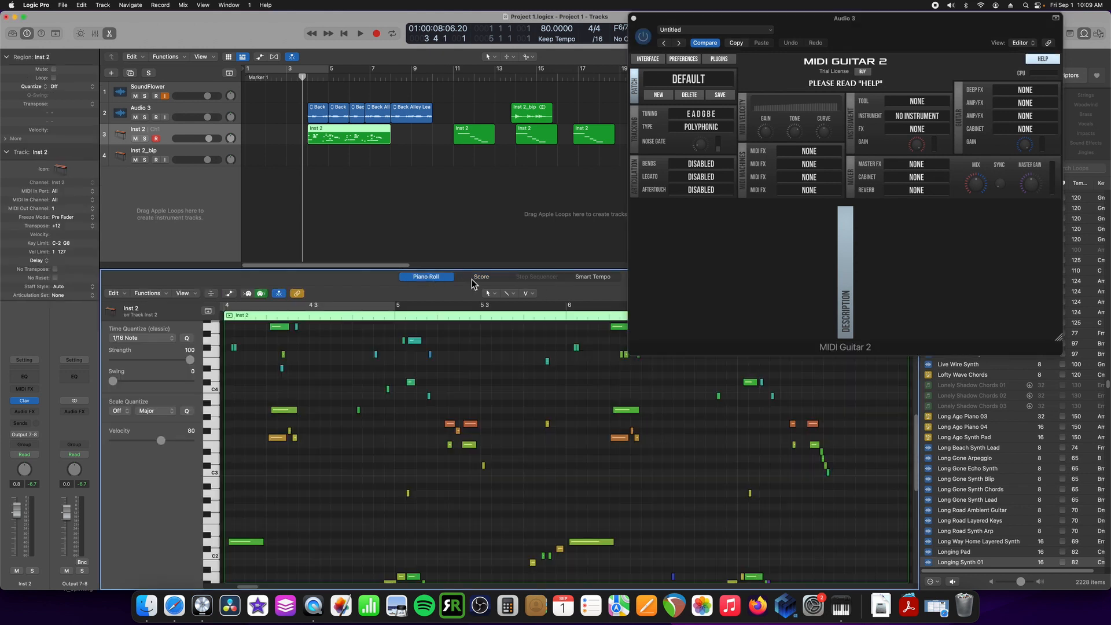
click(481, 277)
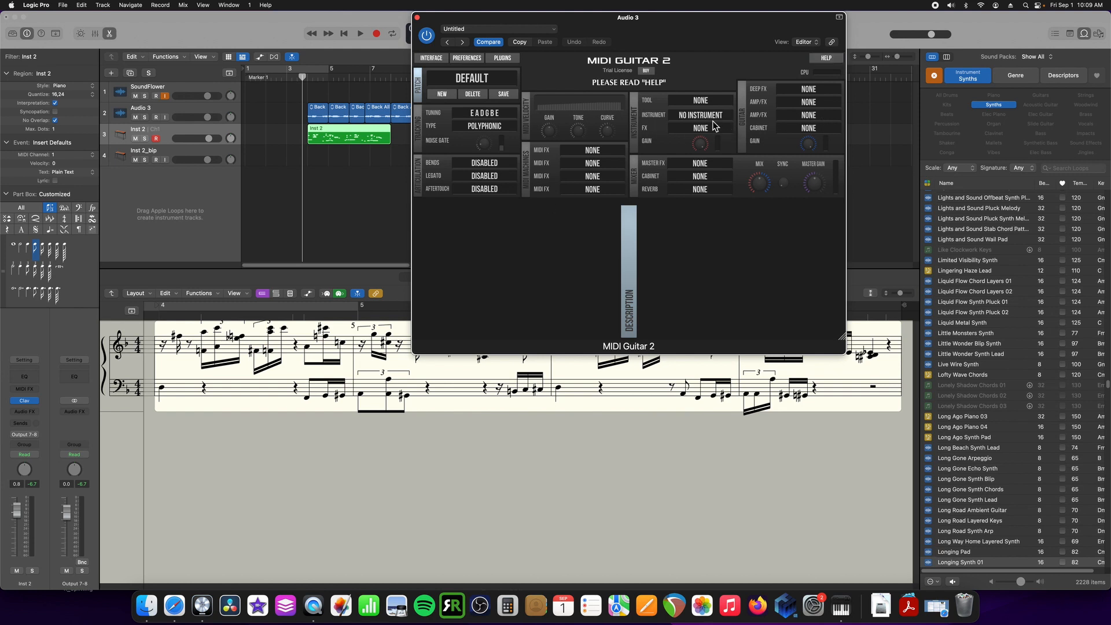
click(700, 115)
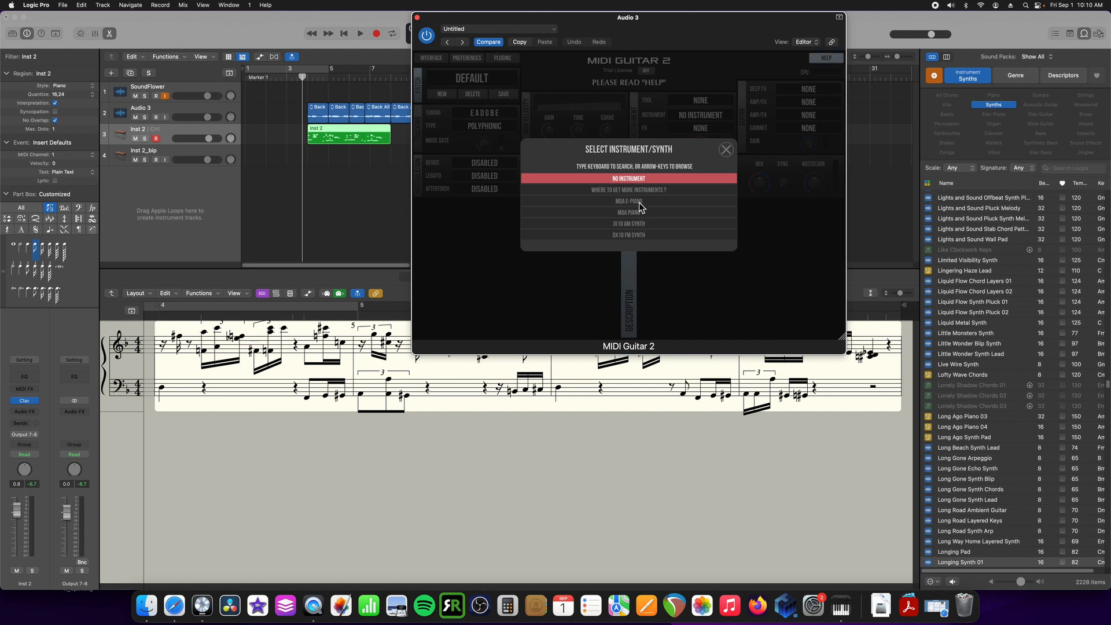
mouse_move(664, 206)
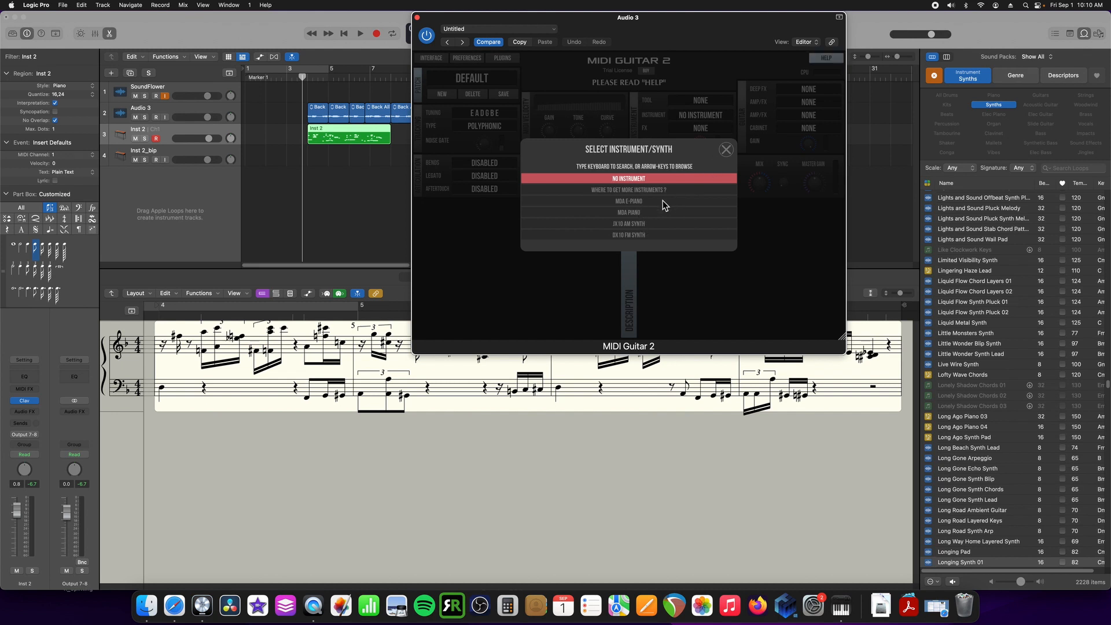
Step: Set MIDI Guitar 2's instrument to MDA E-Piano and start playback
click(627, 201)
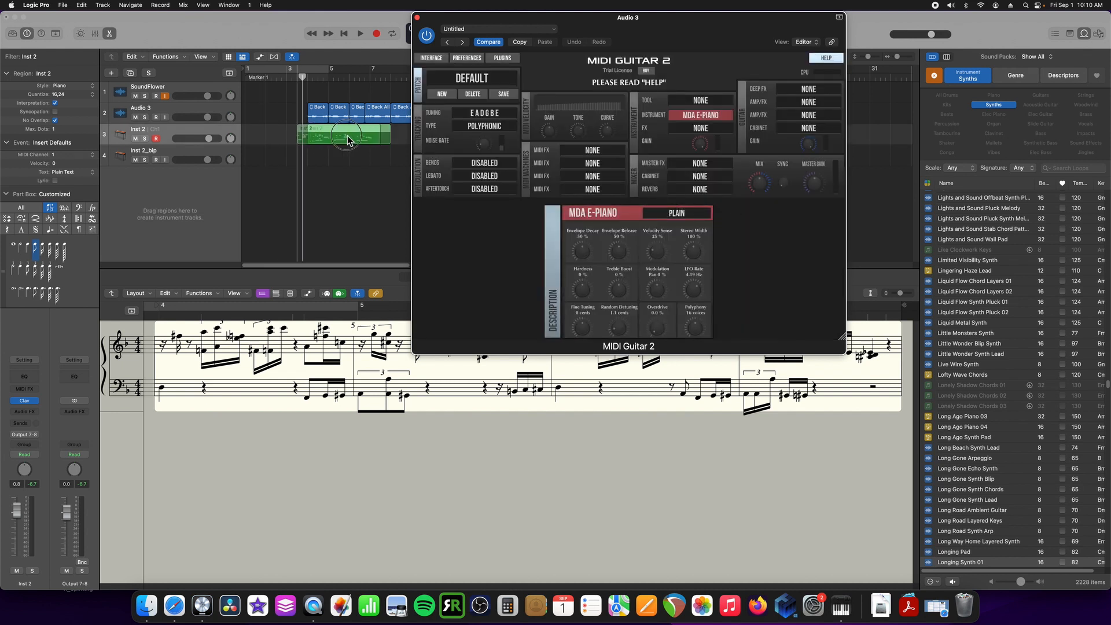
click(359, 34)
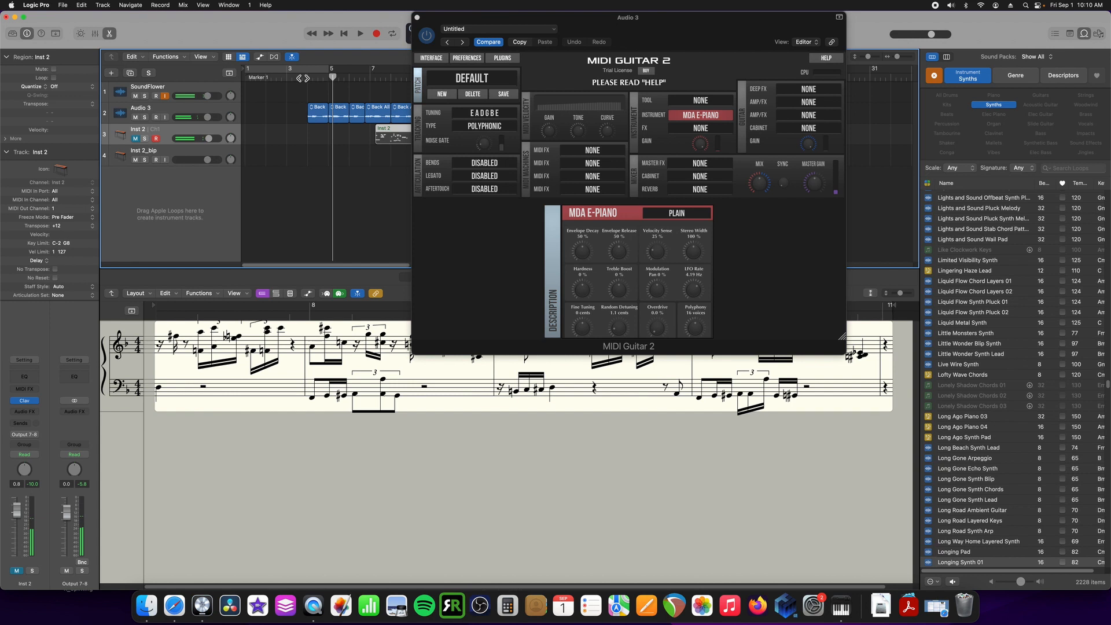
Step: Stop playback, with the playhead returning near bar 3
click(360, 34)
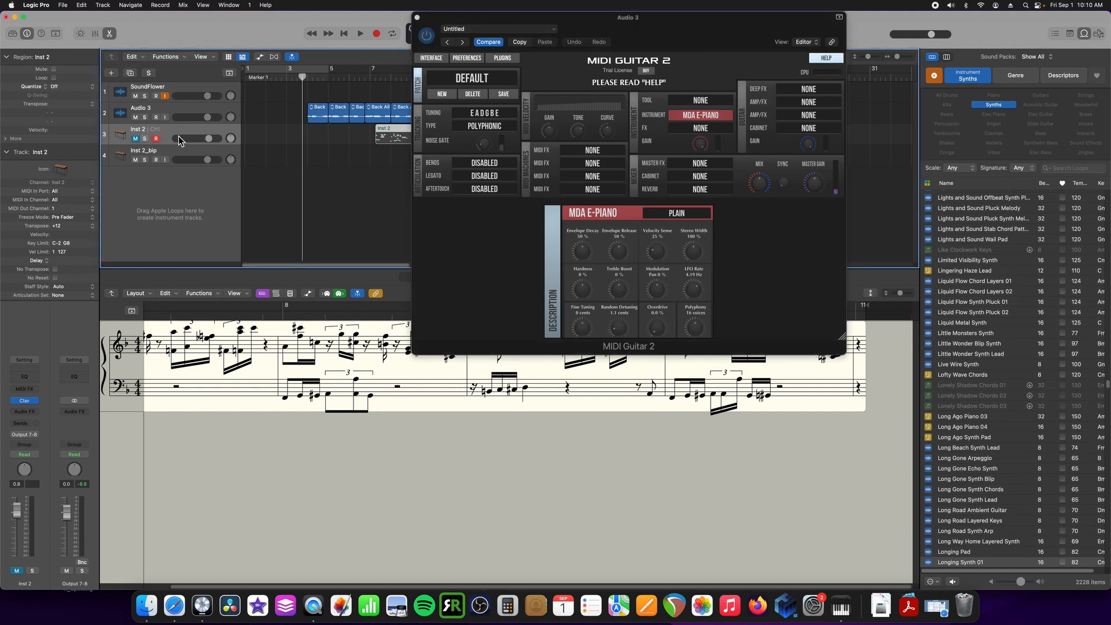
mouse_move(735, 129)
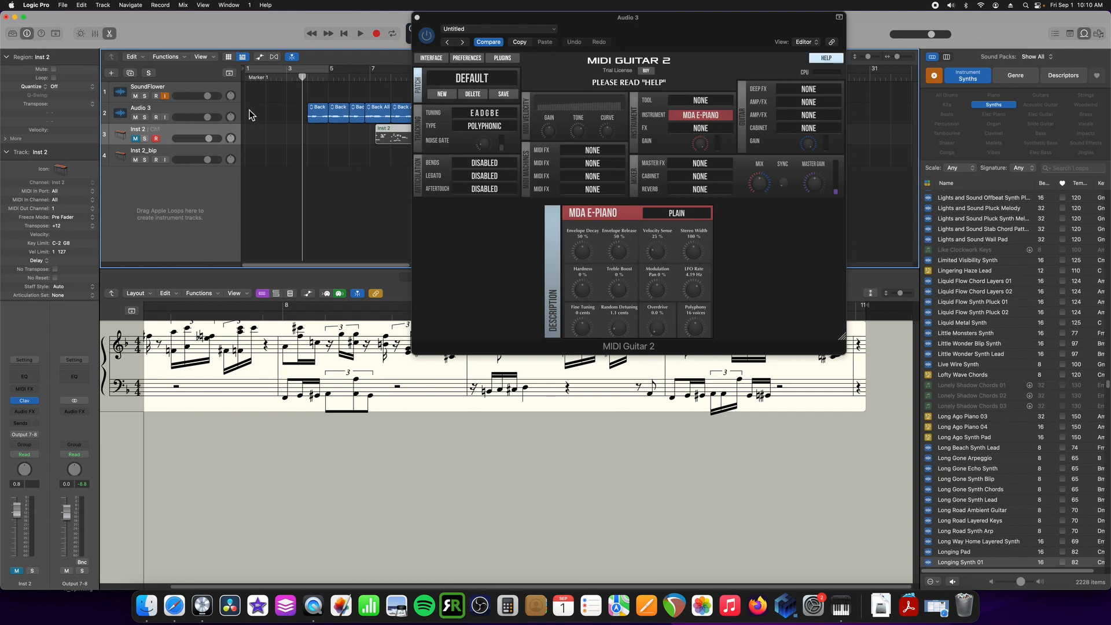
mouse_move(433, 98)
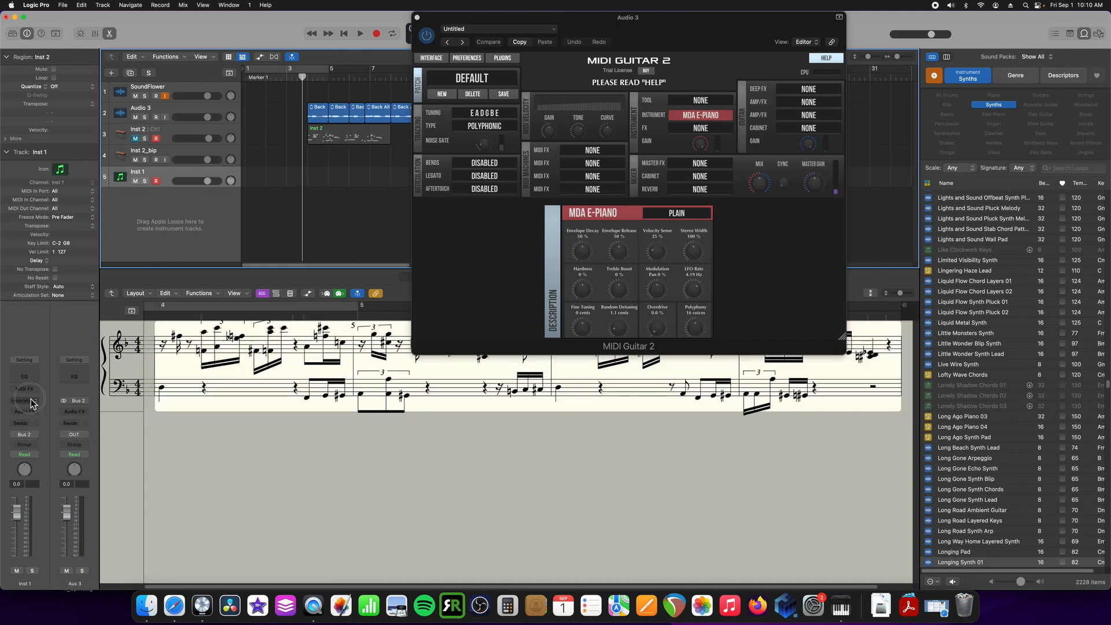
Step: Load Vintage Electric Piano as the instrument on the new Inst 1 track
click(24, 401)
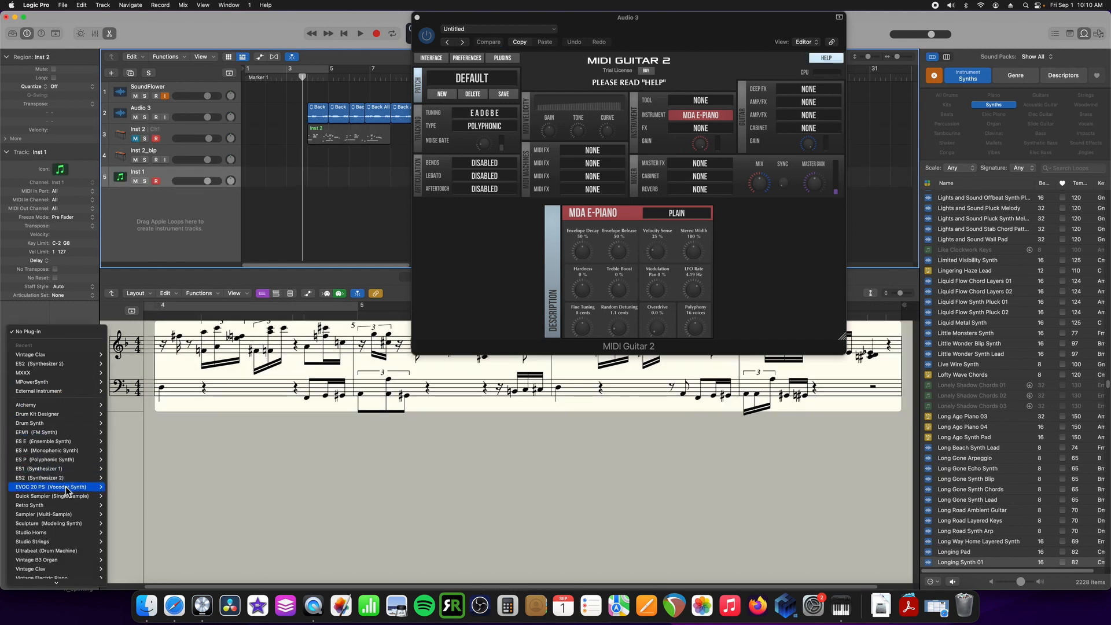
mouse_move(50, 474)
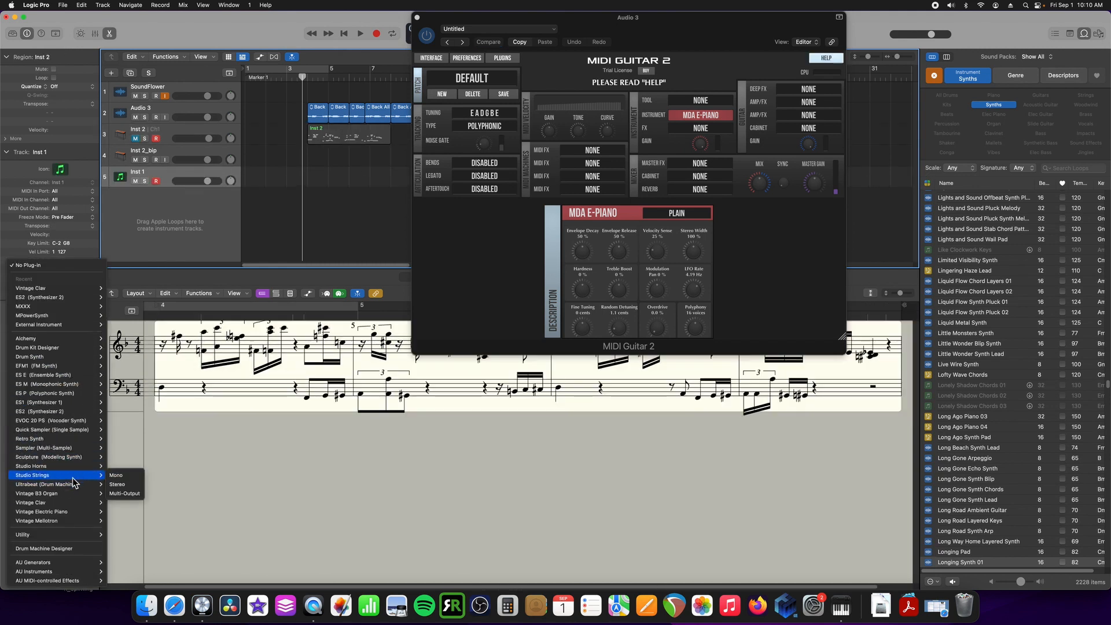
mouse_move(41, 511)
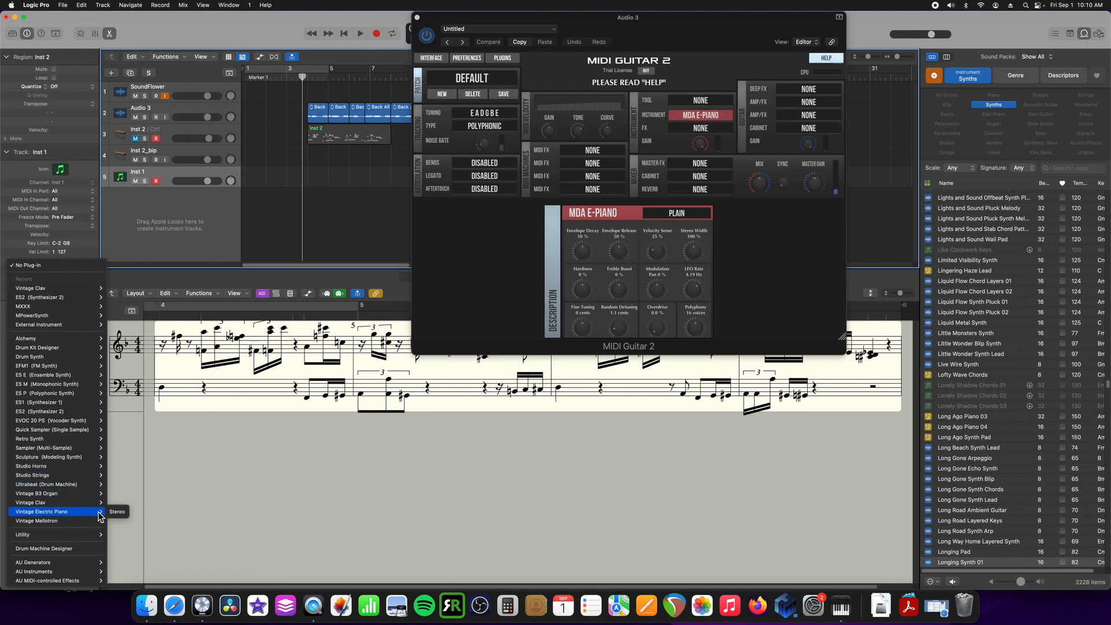
click(42, 511)
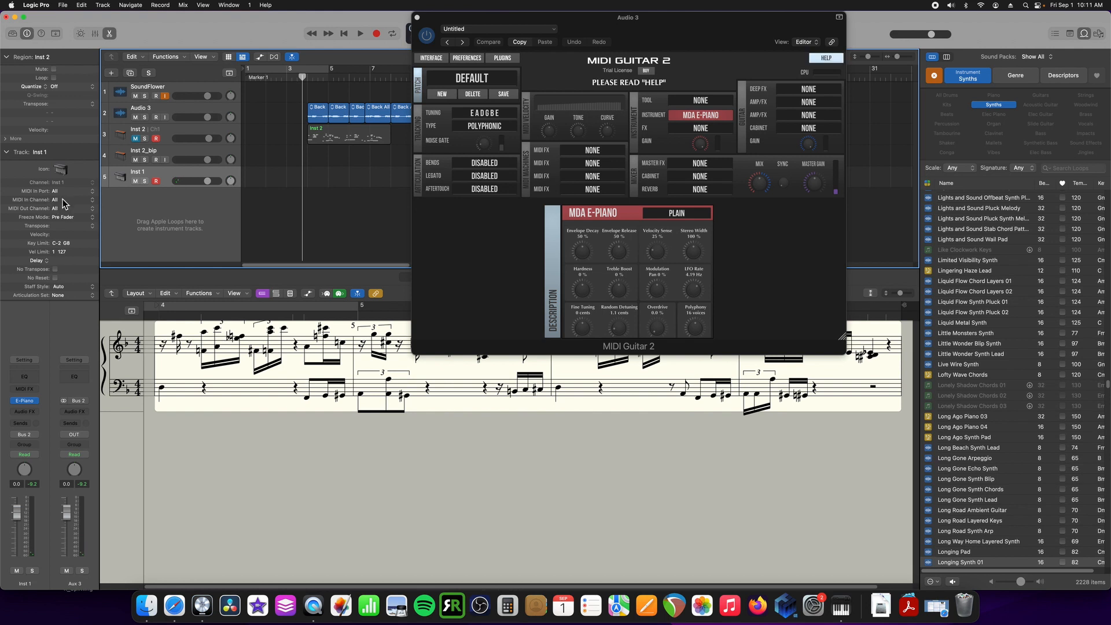
mouse_move(60, 196)
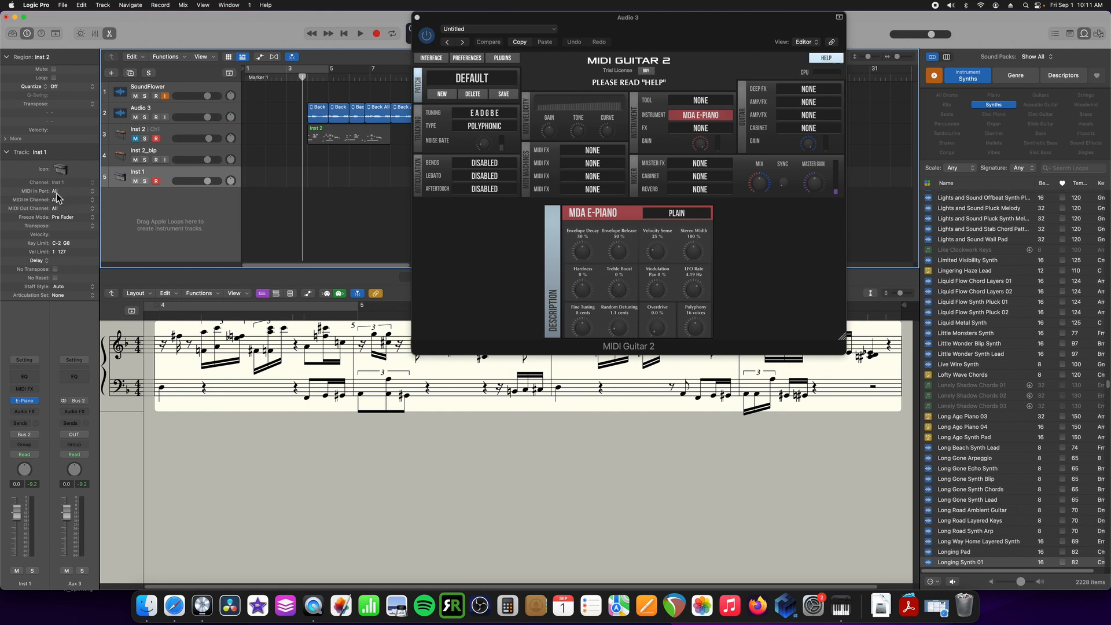
click(347, 131)
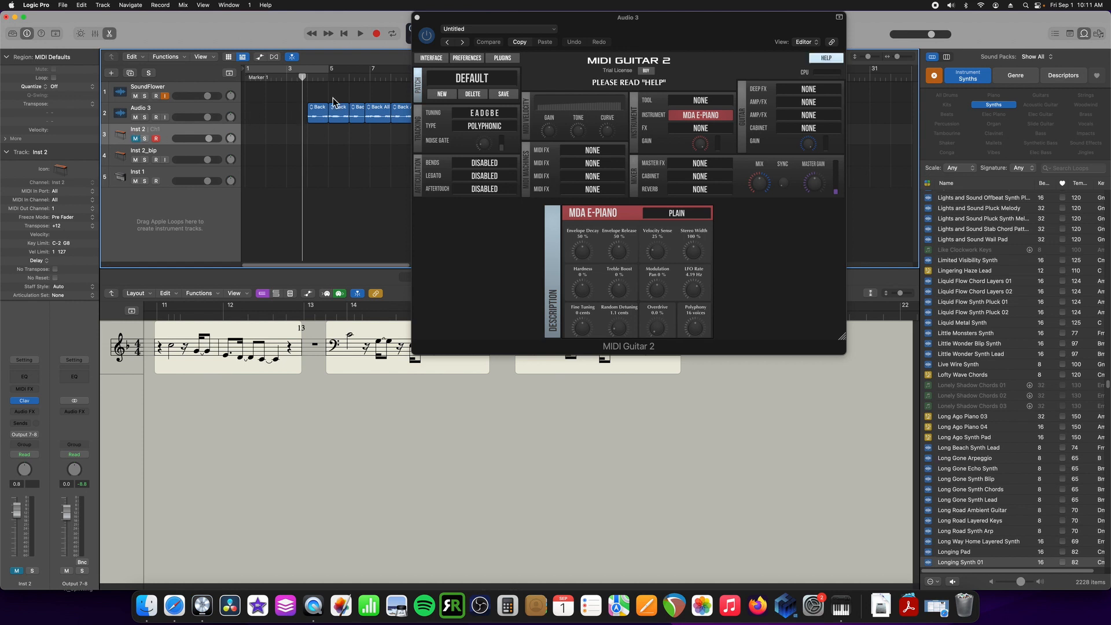
Step: Arm Inst 1 and record a guitar-driven MIDI take around bars 3–5
click(701, 114)
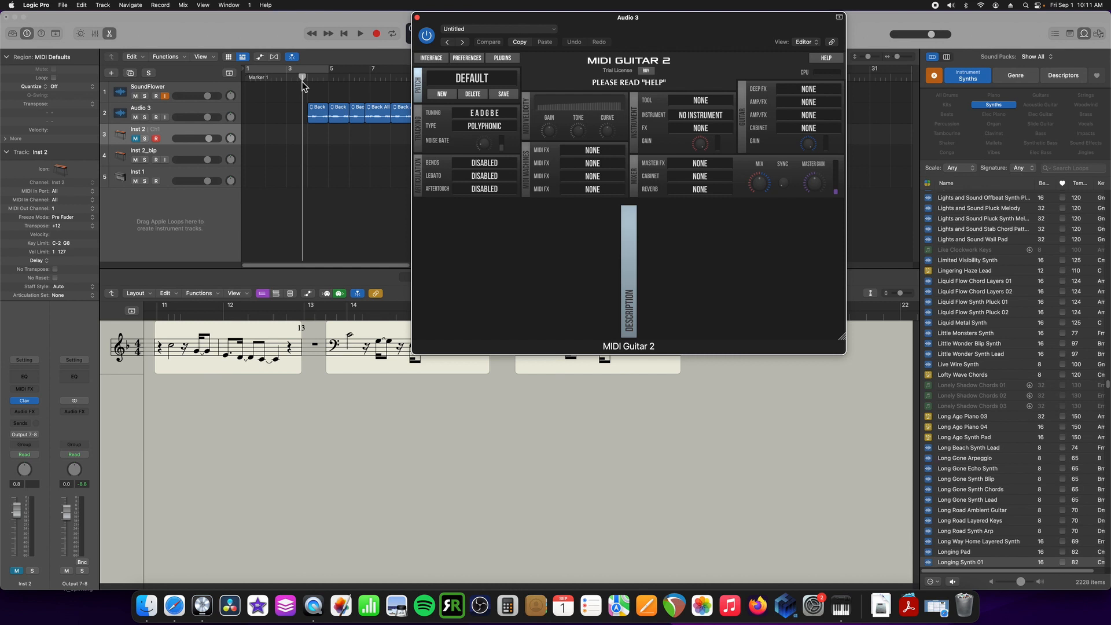
click(139, 172)
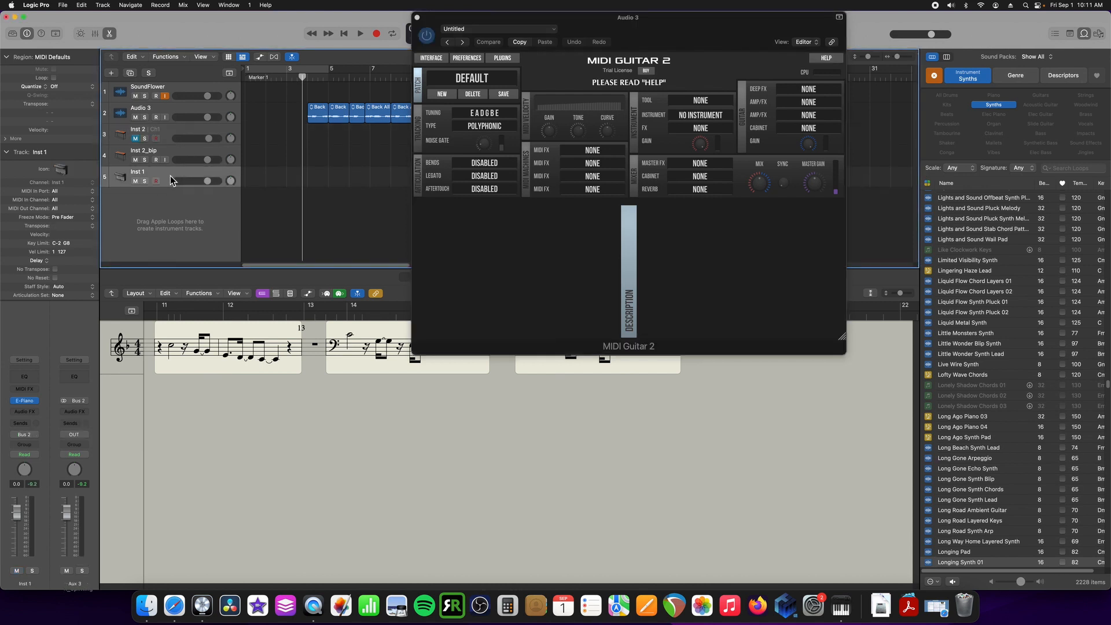
mouse_move(156, 186)
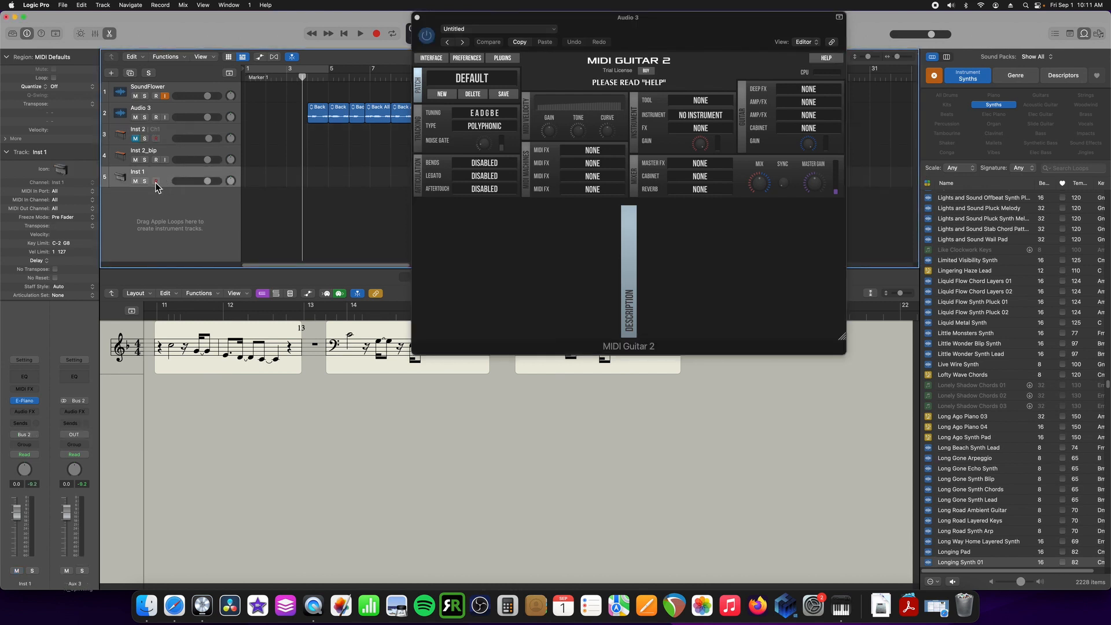
click(359, 34)
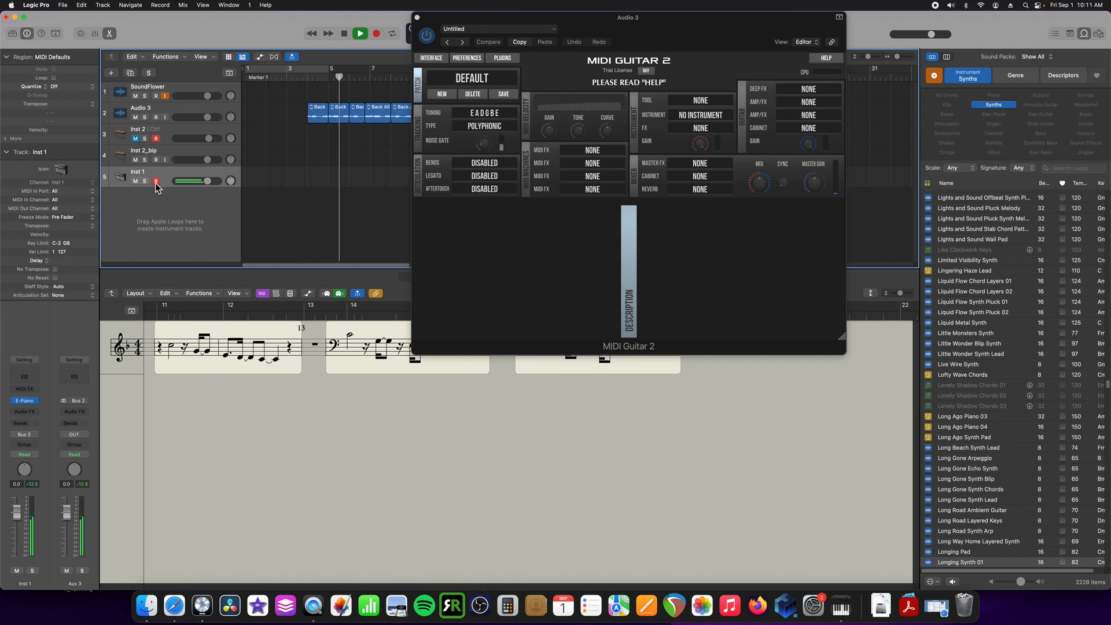
click(343, 33)
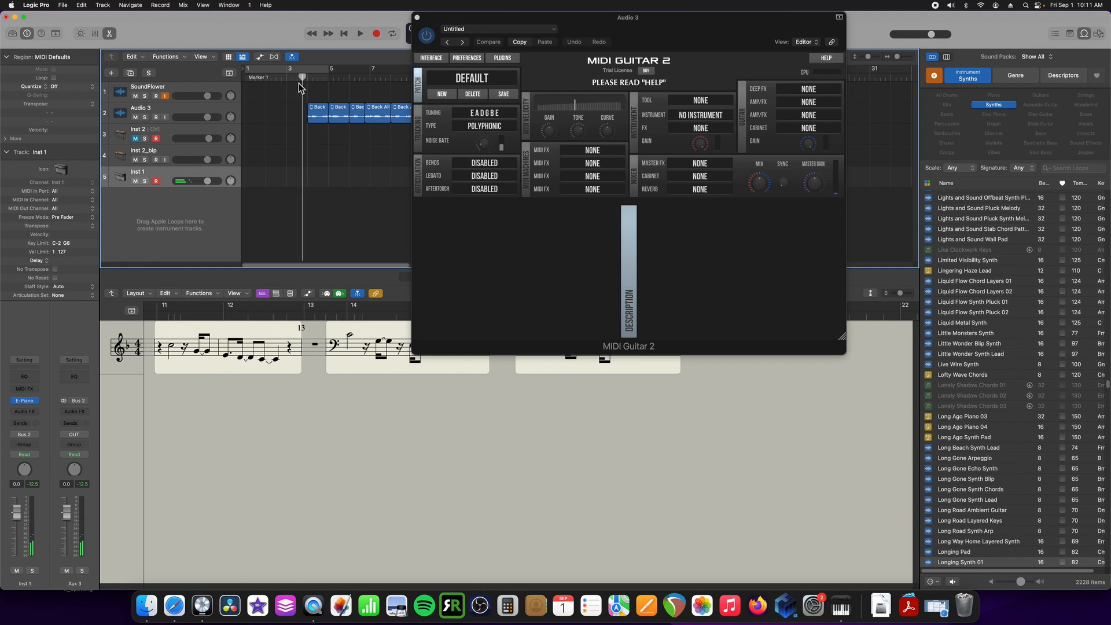
click(359, 33)
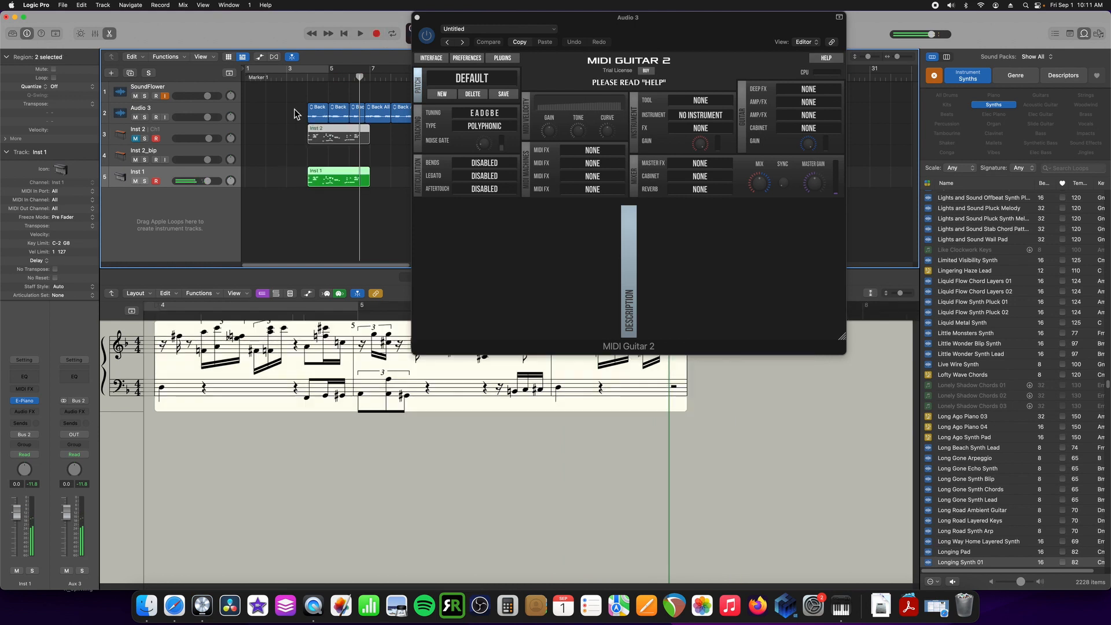
Step: Bounce the Inst 1 region in place to a new Inst 1_bip audio track and view its waveform
click(138, 129)
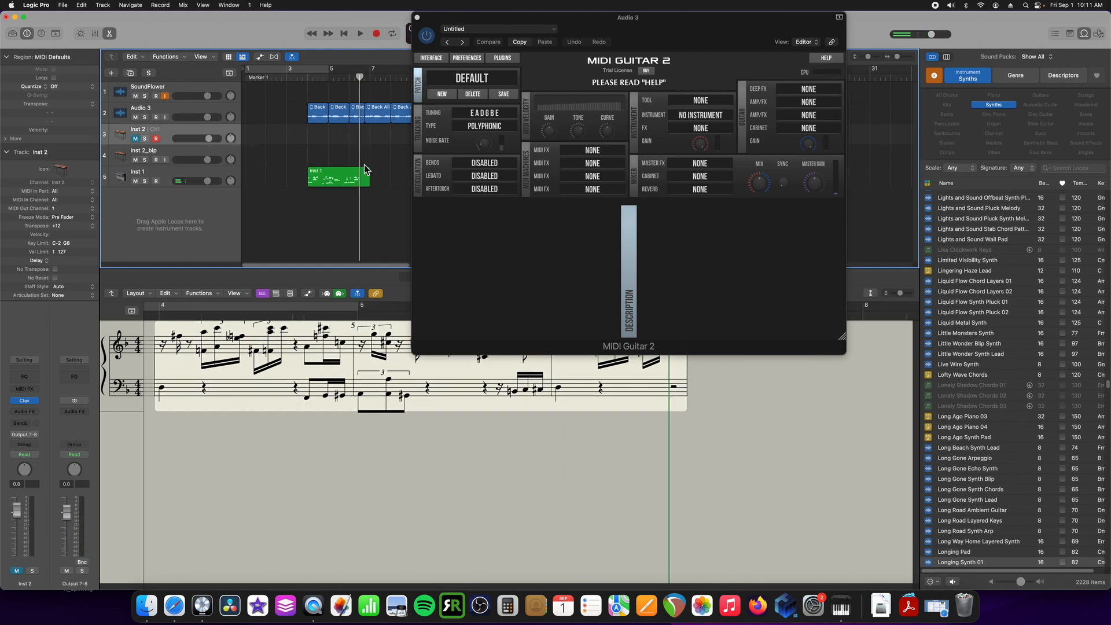
click(338, 176)
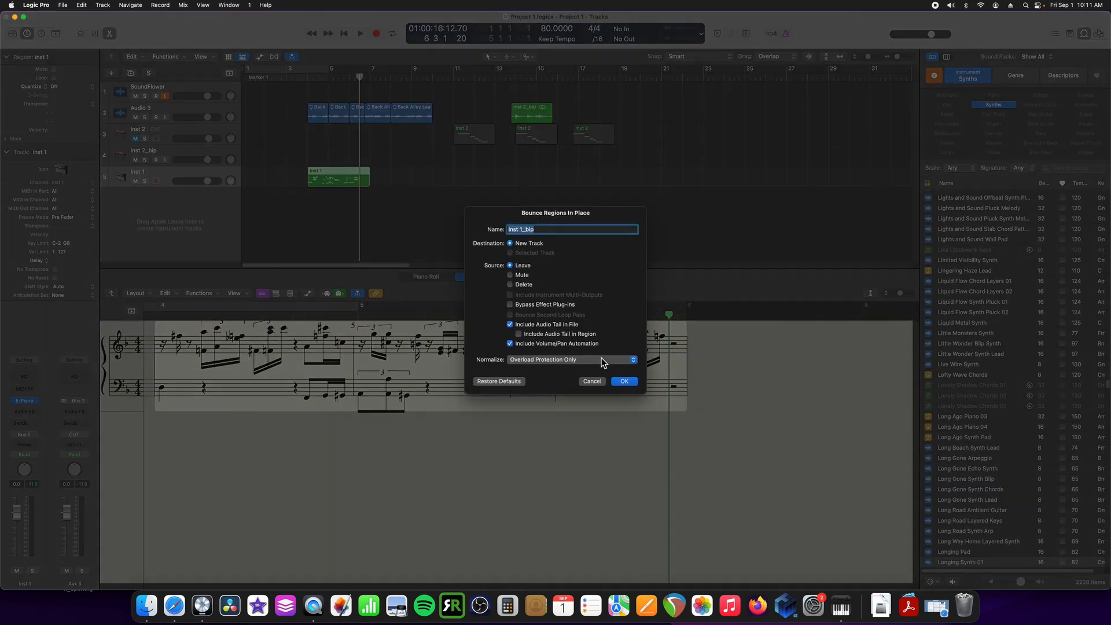
click(623, 382)
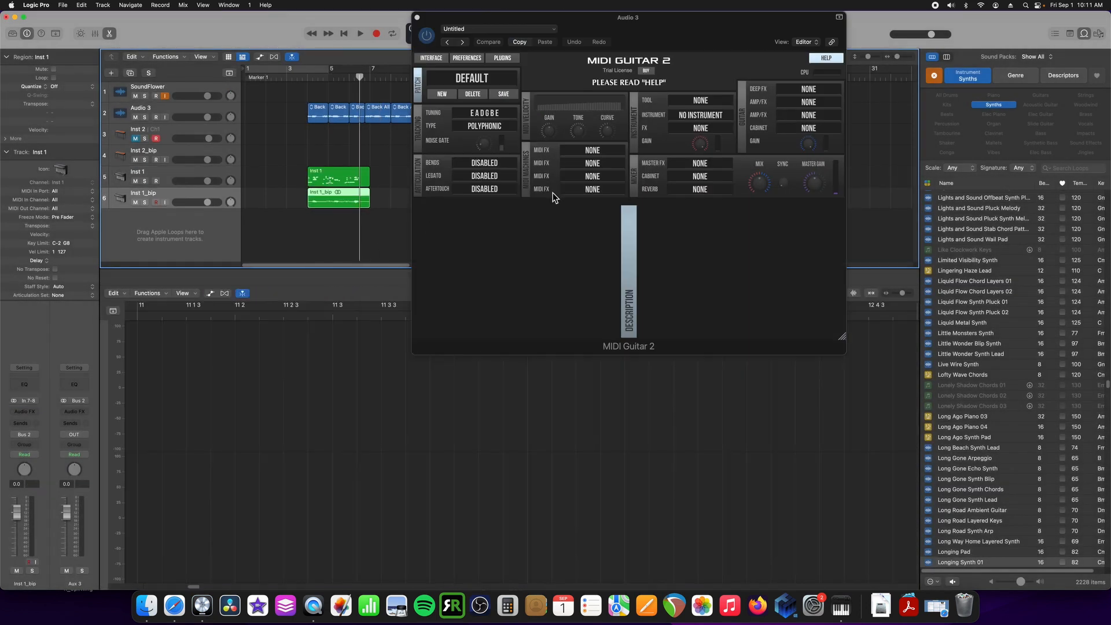
click(338, 192)
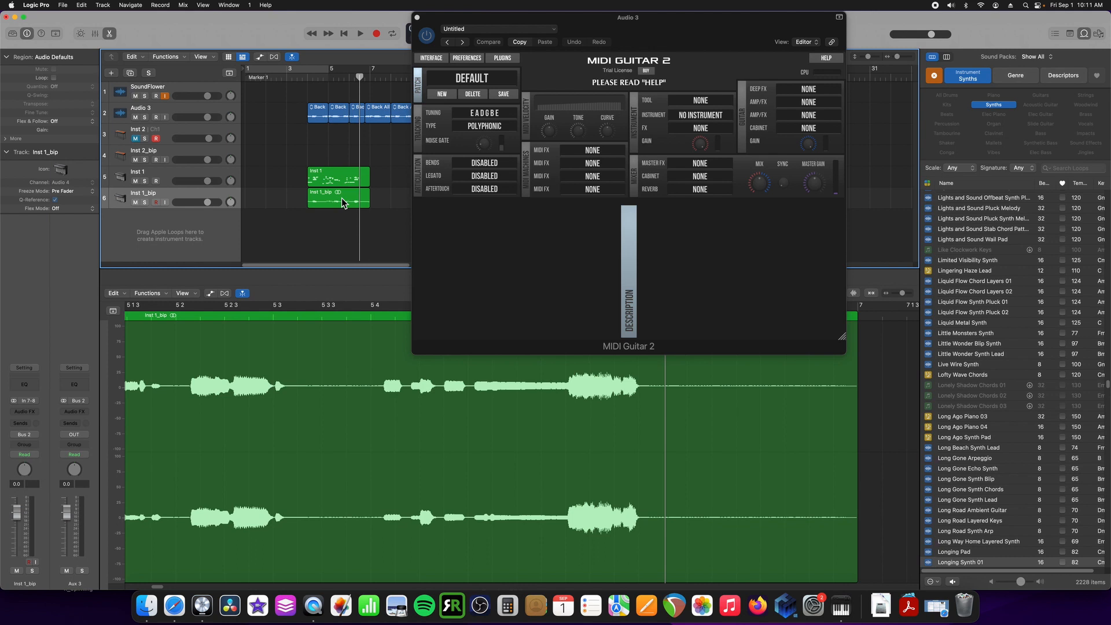
mouse_move(327, 205)
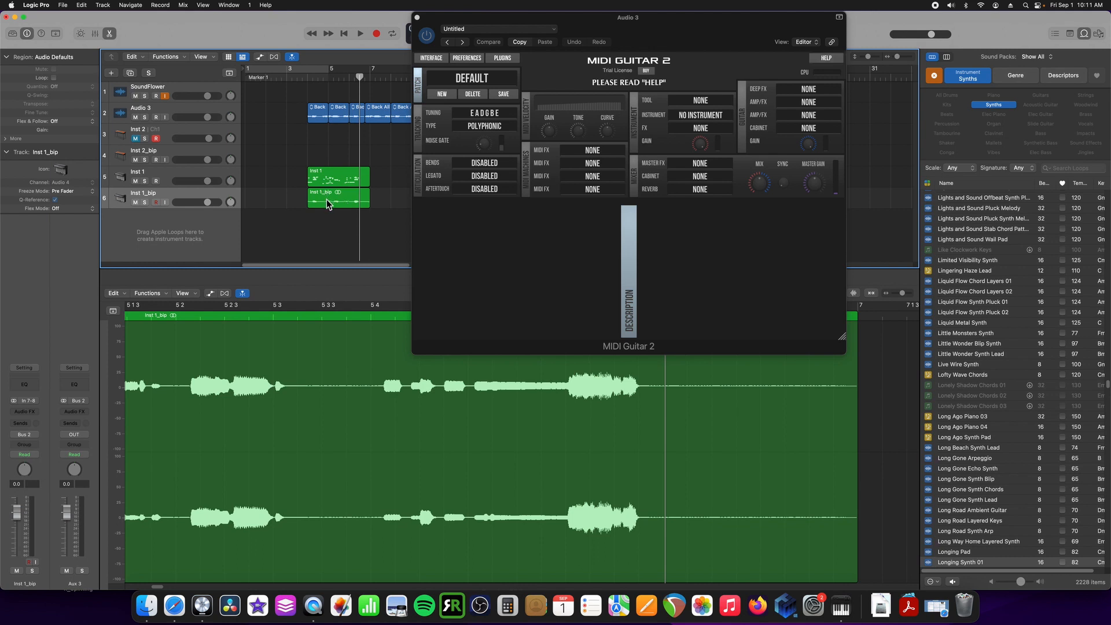
click(337, 202)
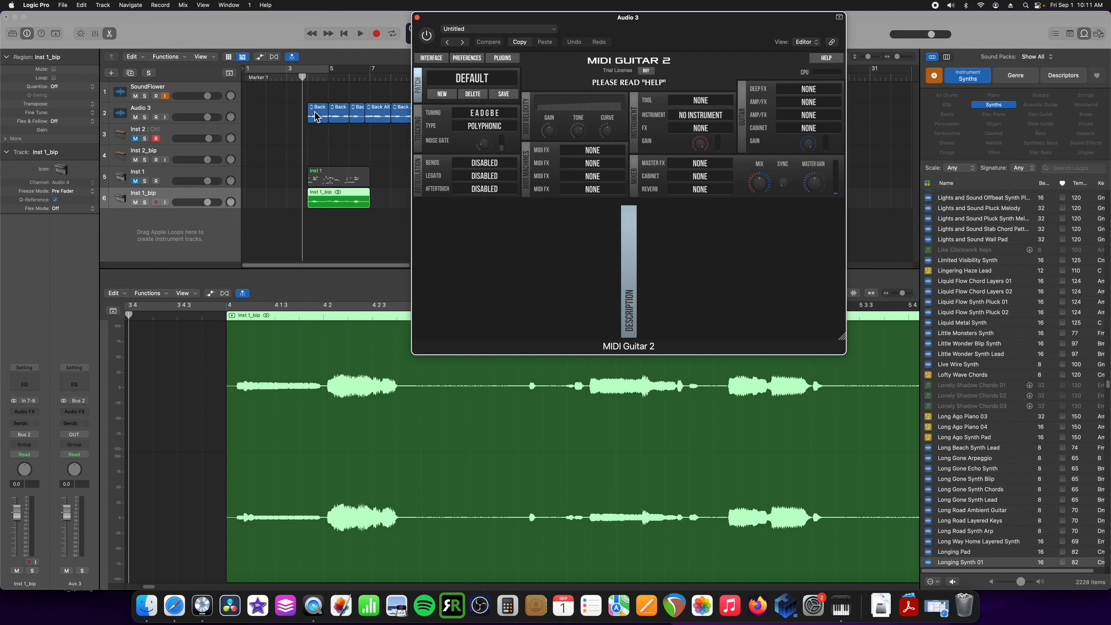
mouse_move(377, 197)
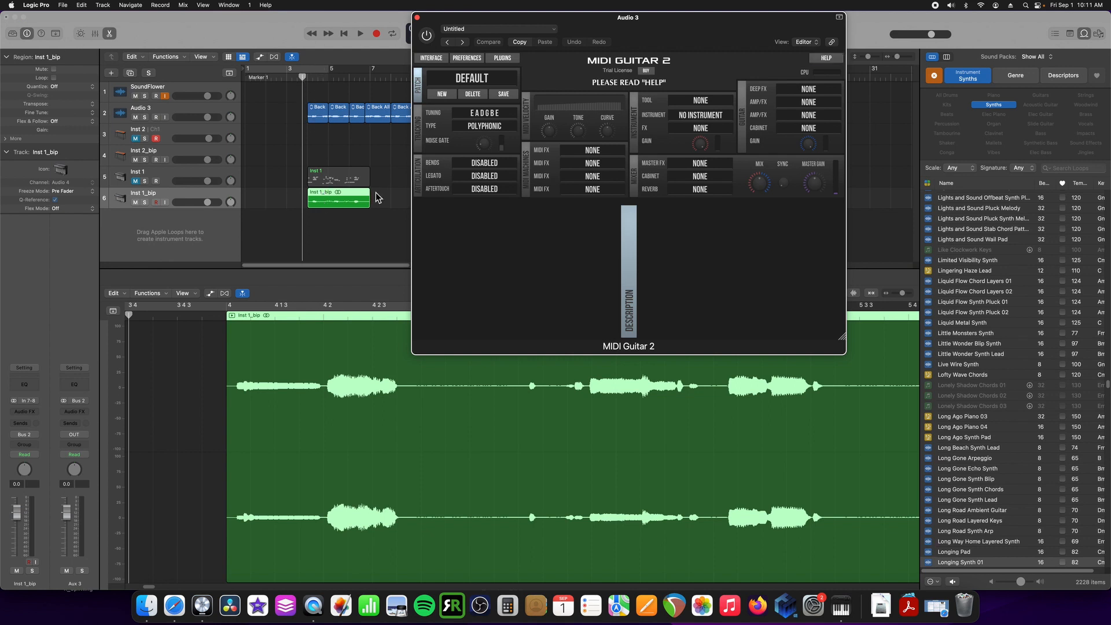
Step: Play back the Inst 1_bip audio, then select Inst 1 to show its notation
click(360, 33)
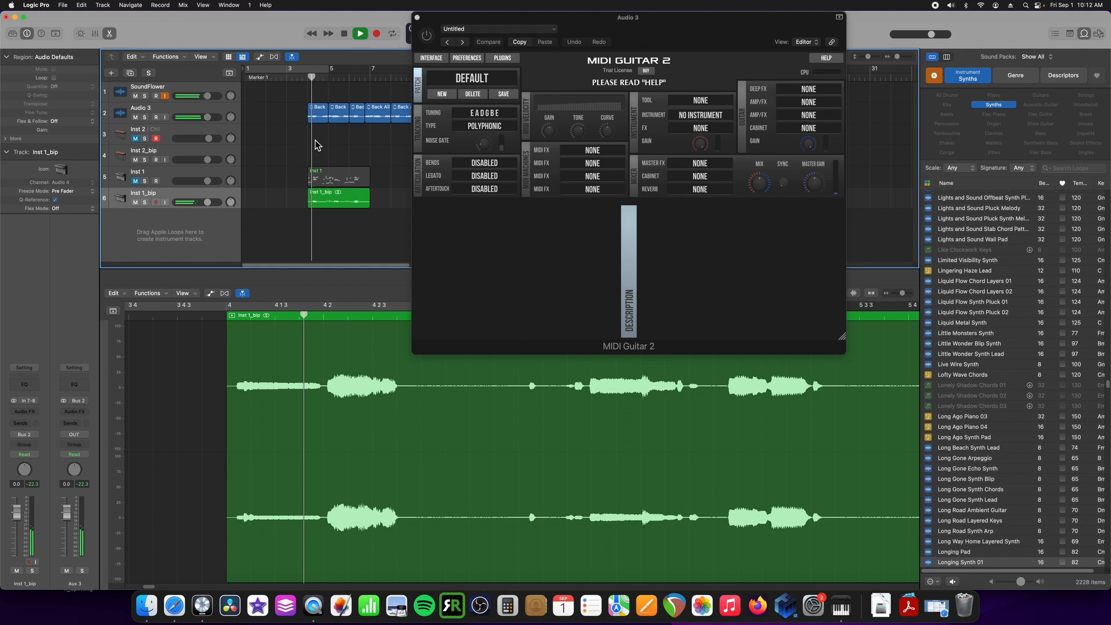
click(142, 116)
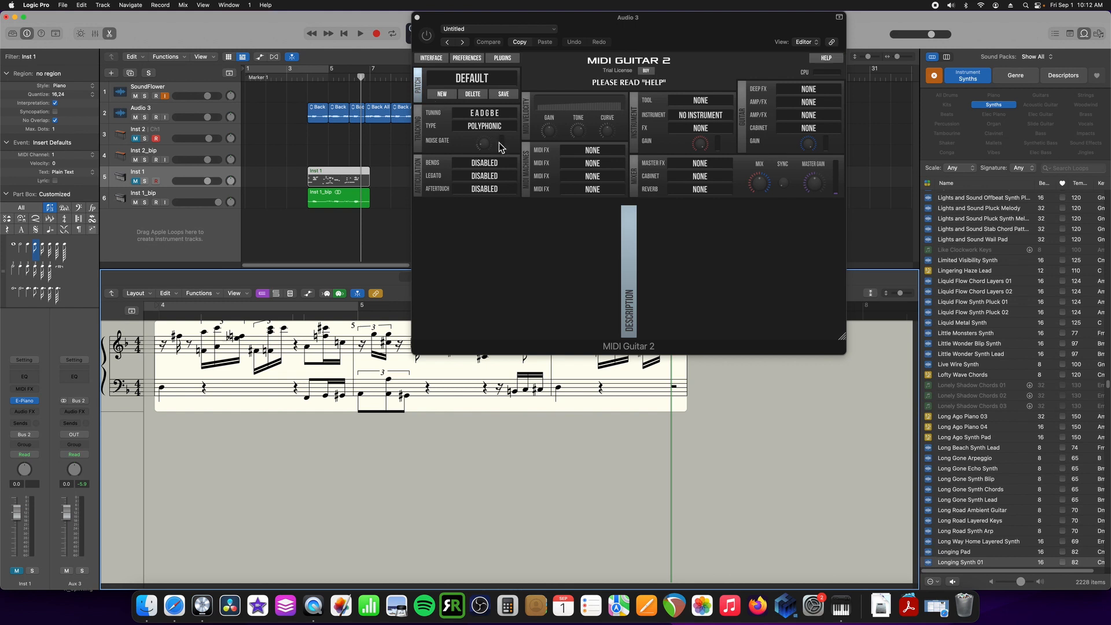
mouse_move(474, 136)
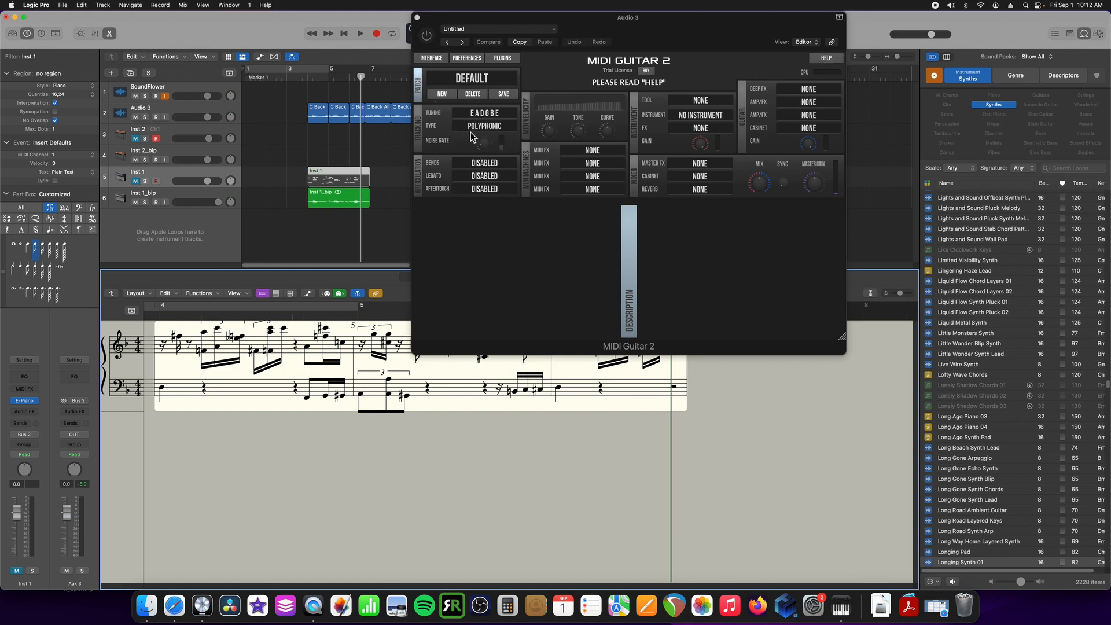
mouse_move(457, 146)
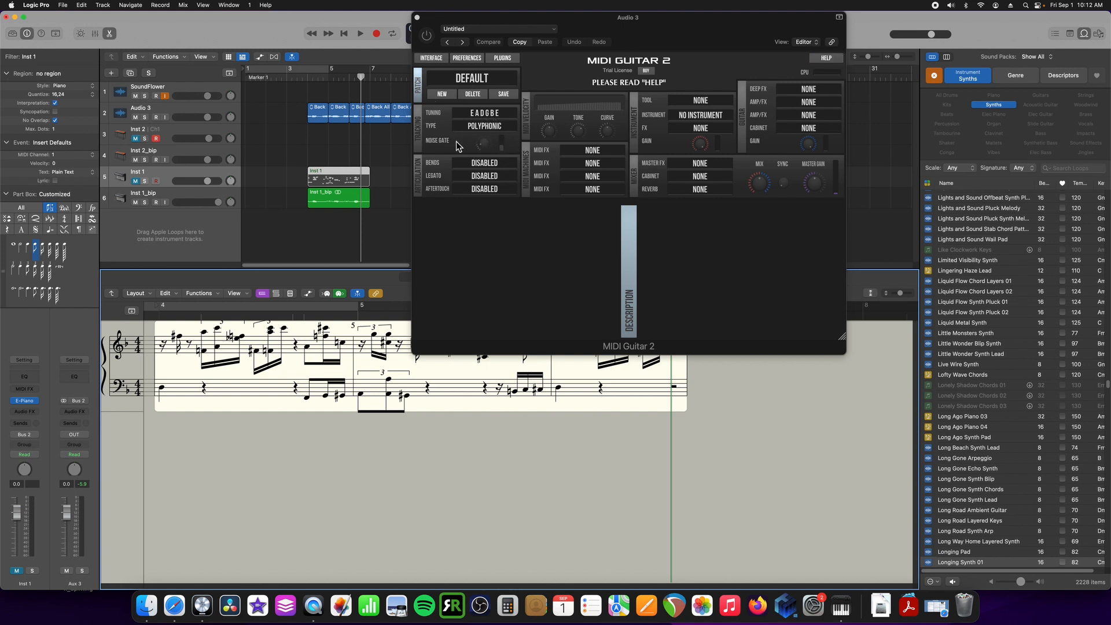
mouse_move(524, 18)
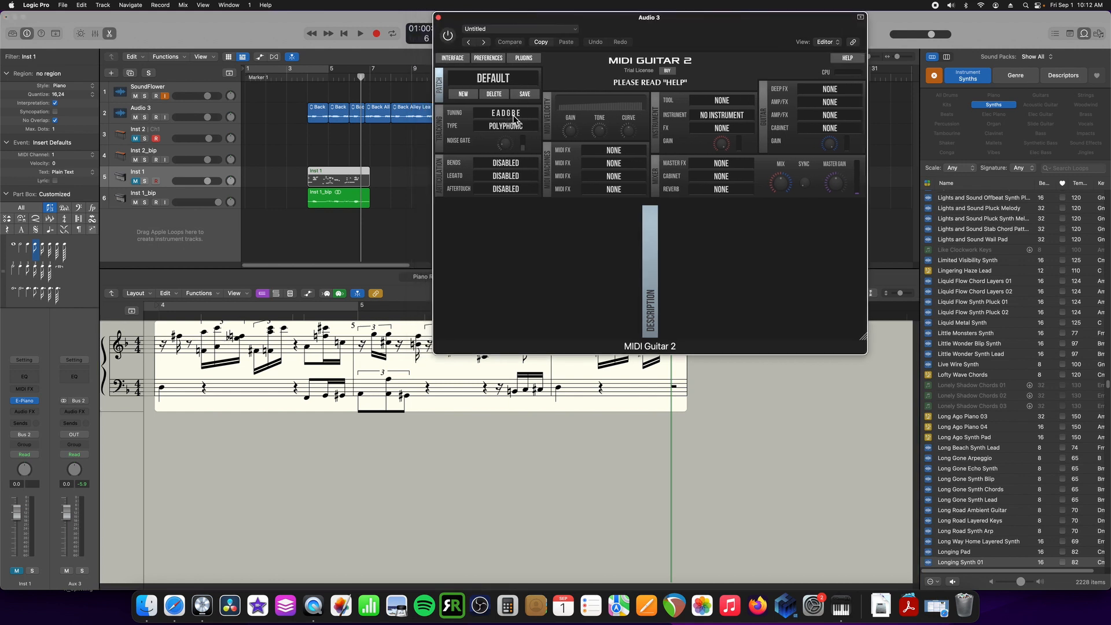
click(505, 126)
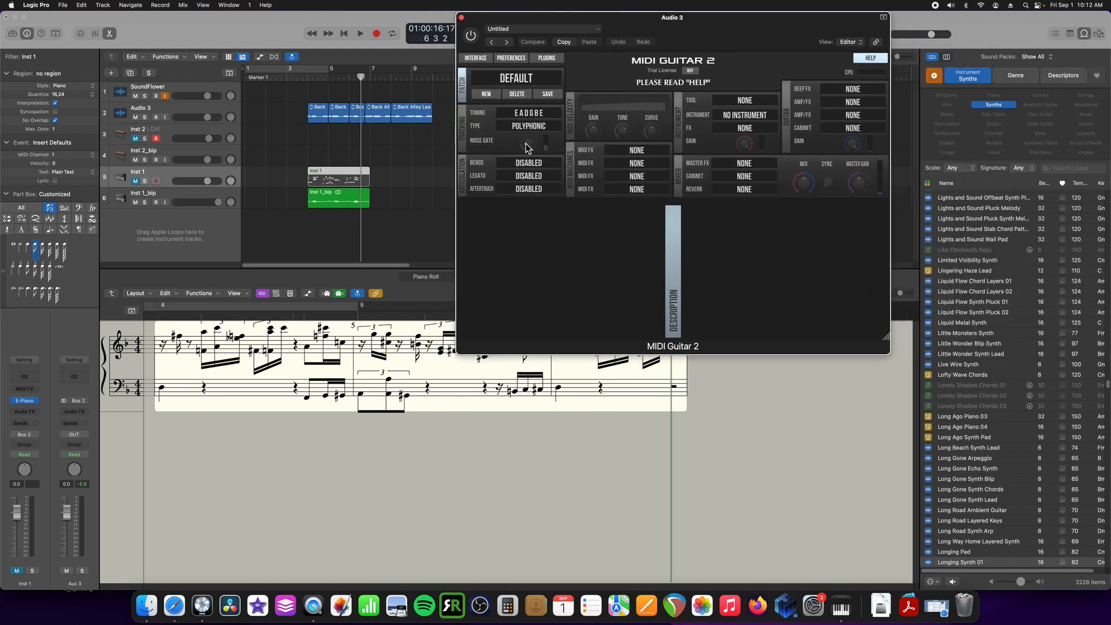
mouse_move(719, 69)
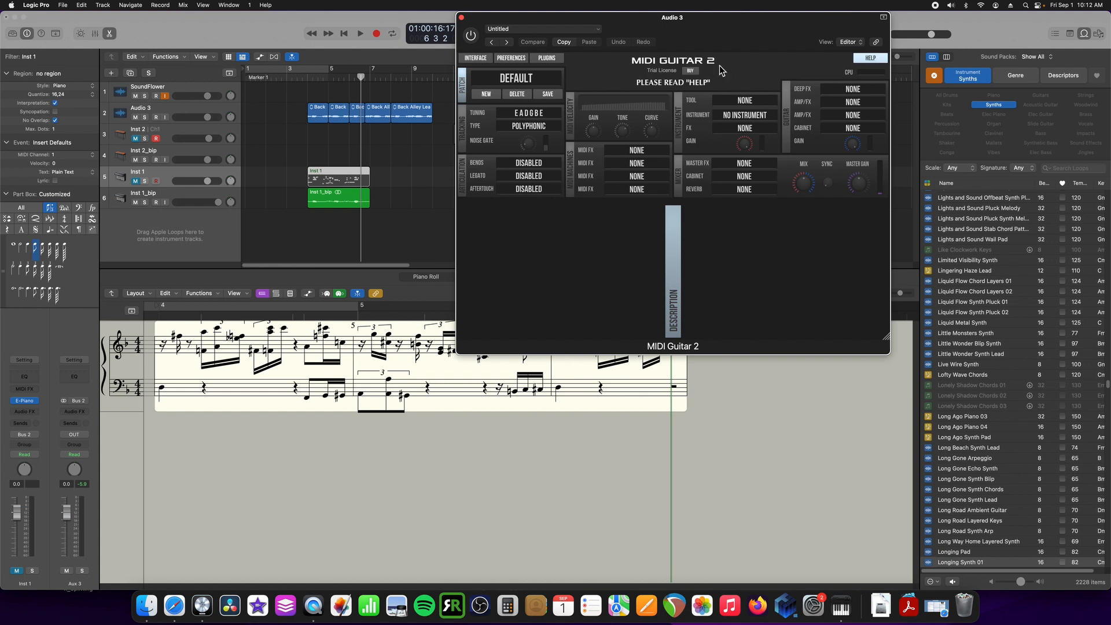